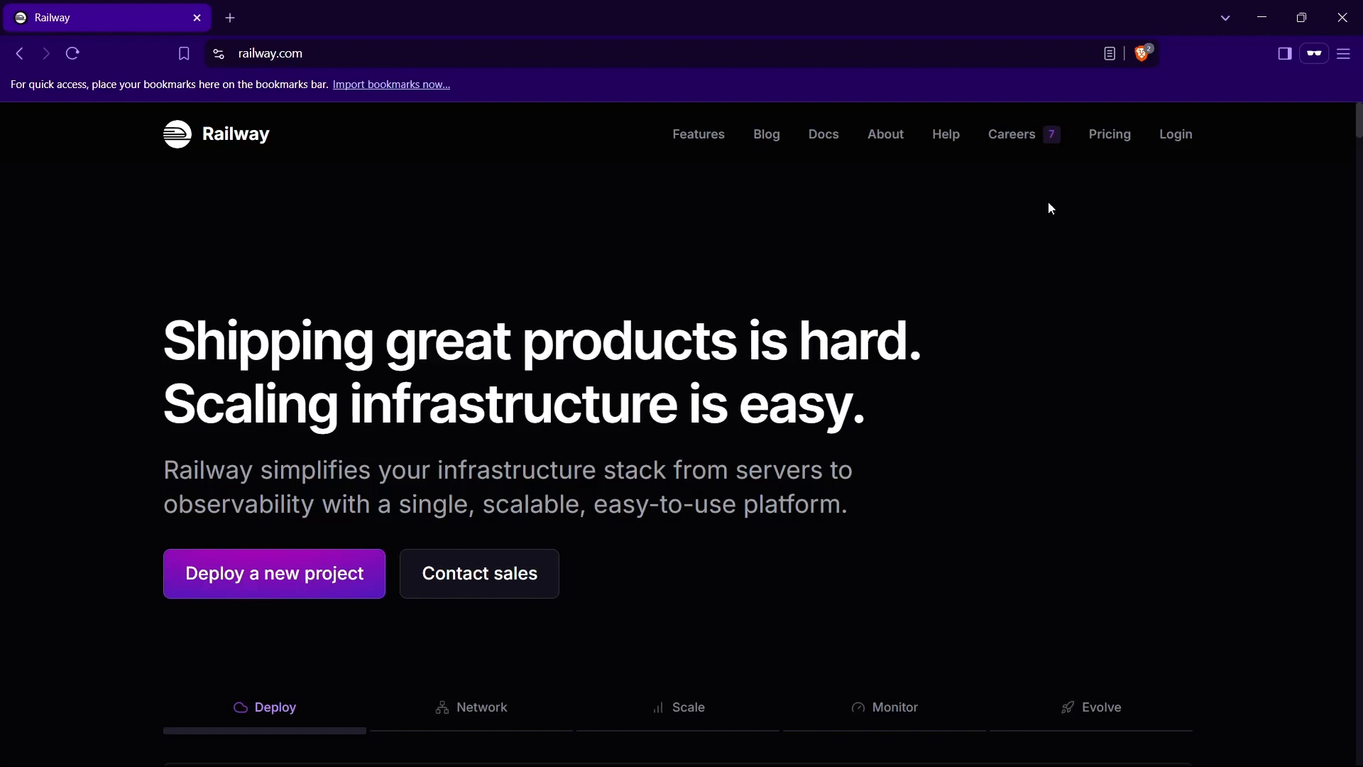
{"action": "mouse_move", "coordinate": [929, 340]}
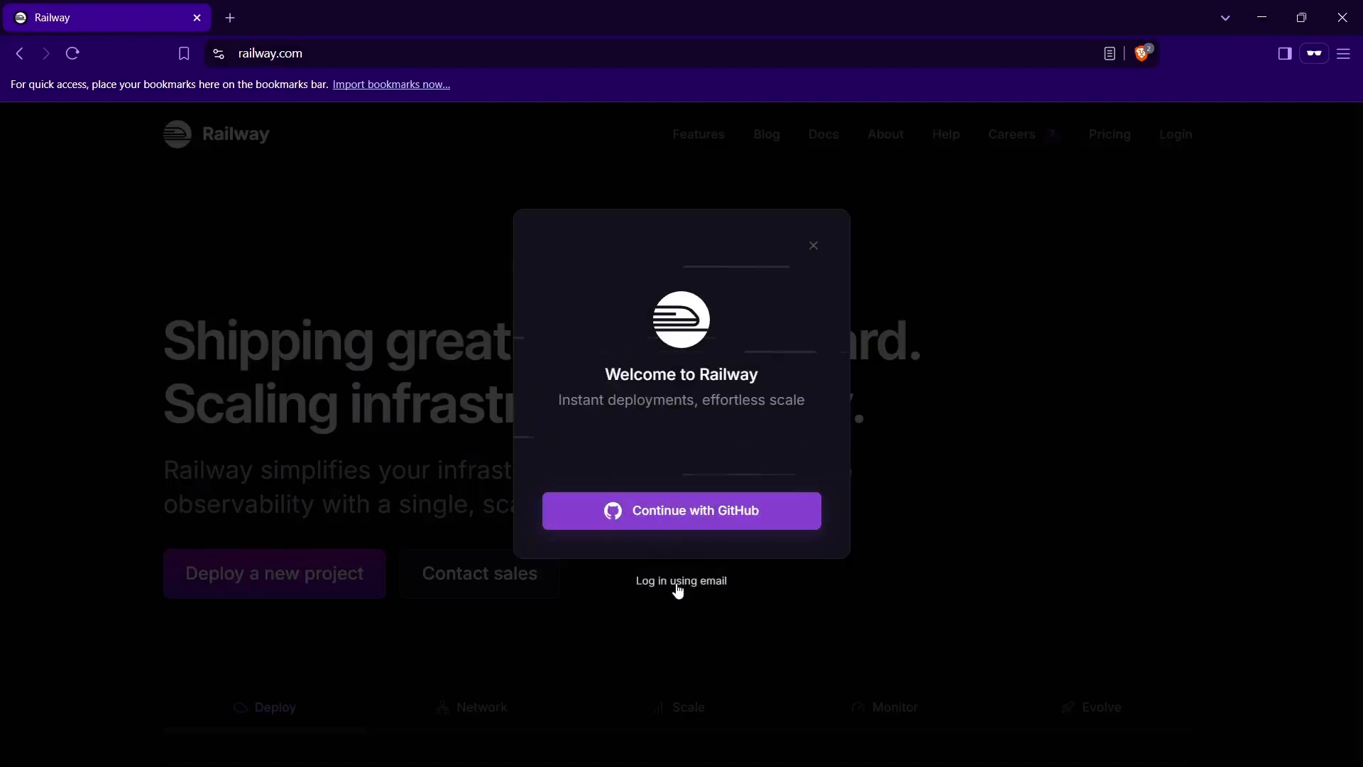
Step: Dismiss the Railway email sign-in dialog and close the landing-page browser window
{"action": "left_click", "coordinate": [680, 580]}
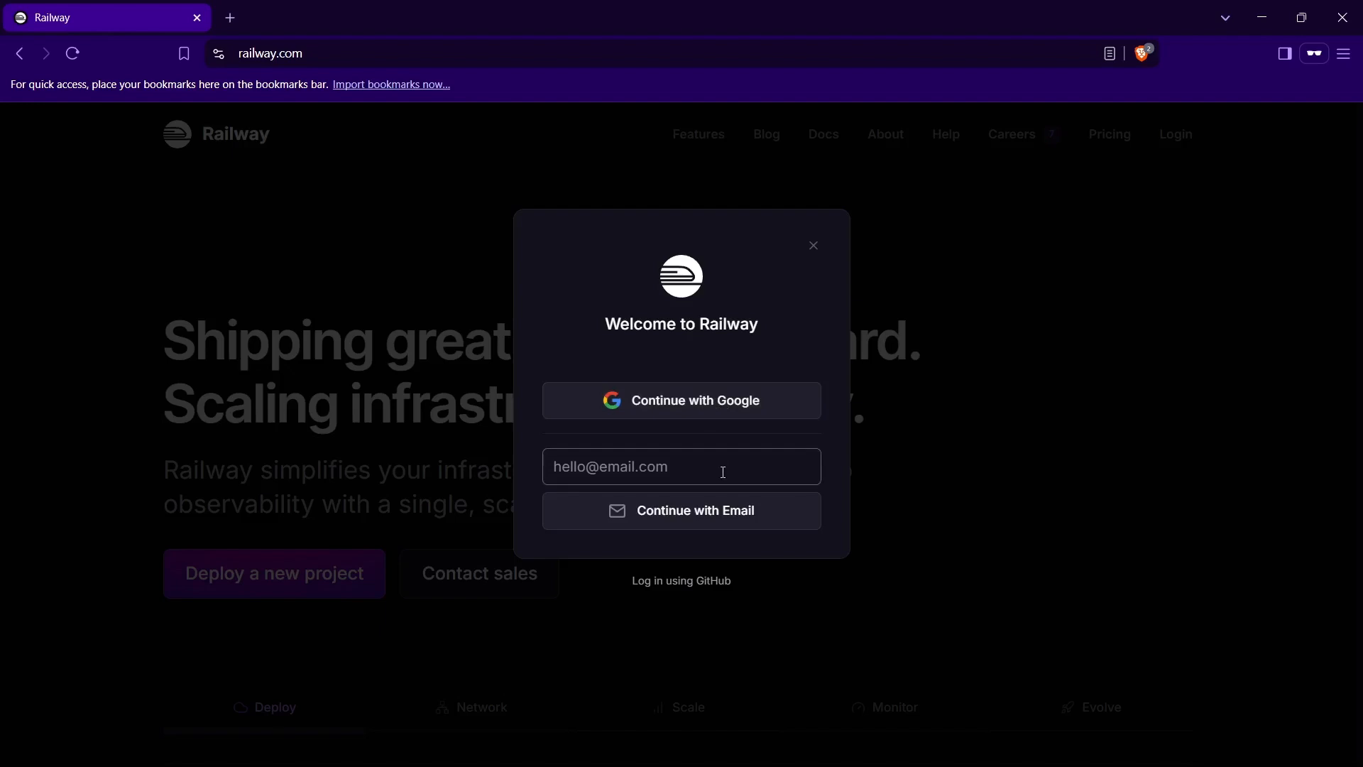
{"action": "mouse_move", "coordinate": [813, 245]}
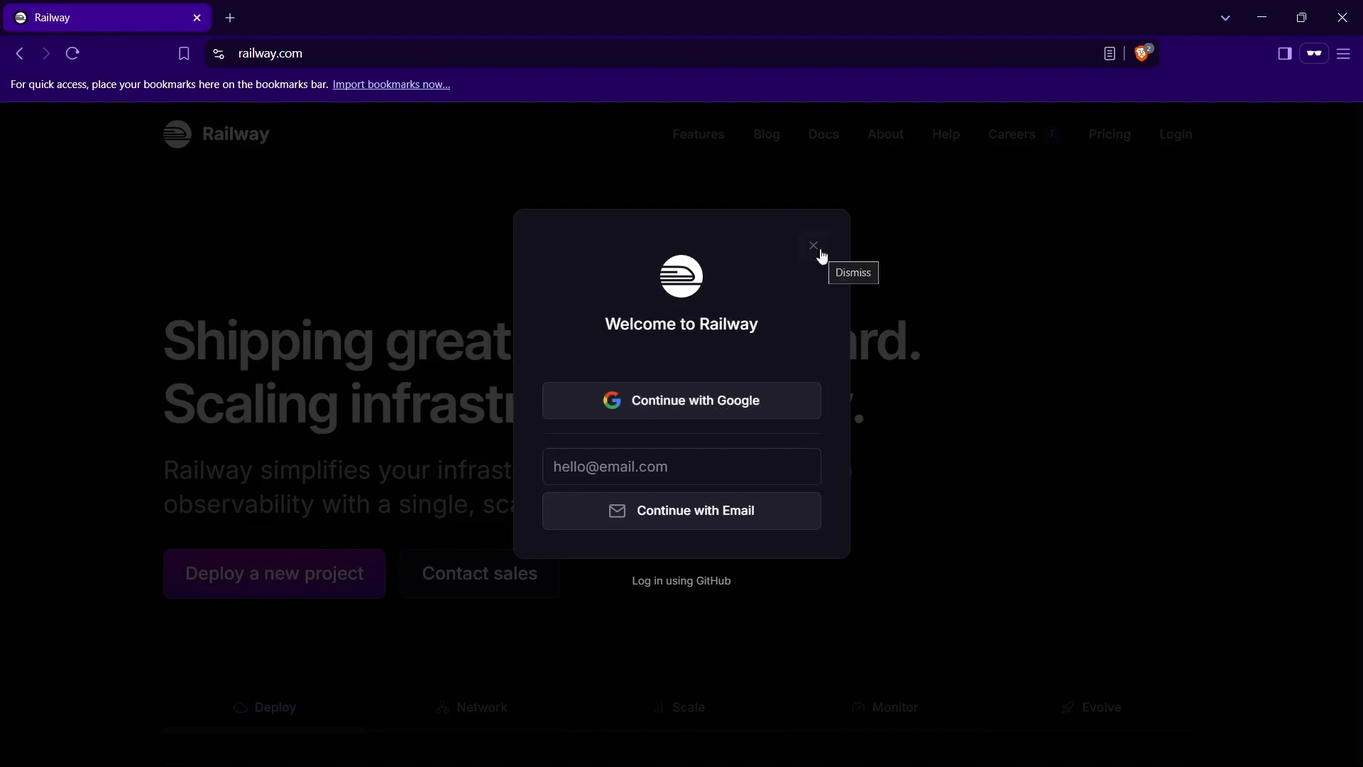
{"action": "left_click", "coordinate": [812, 246]}
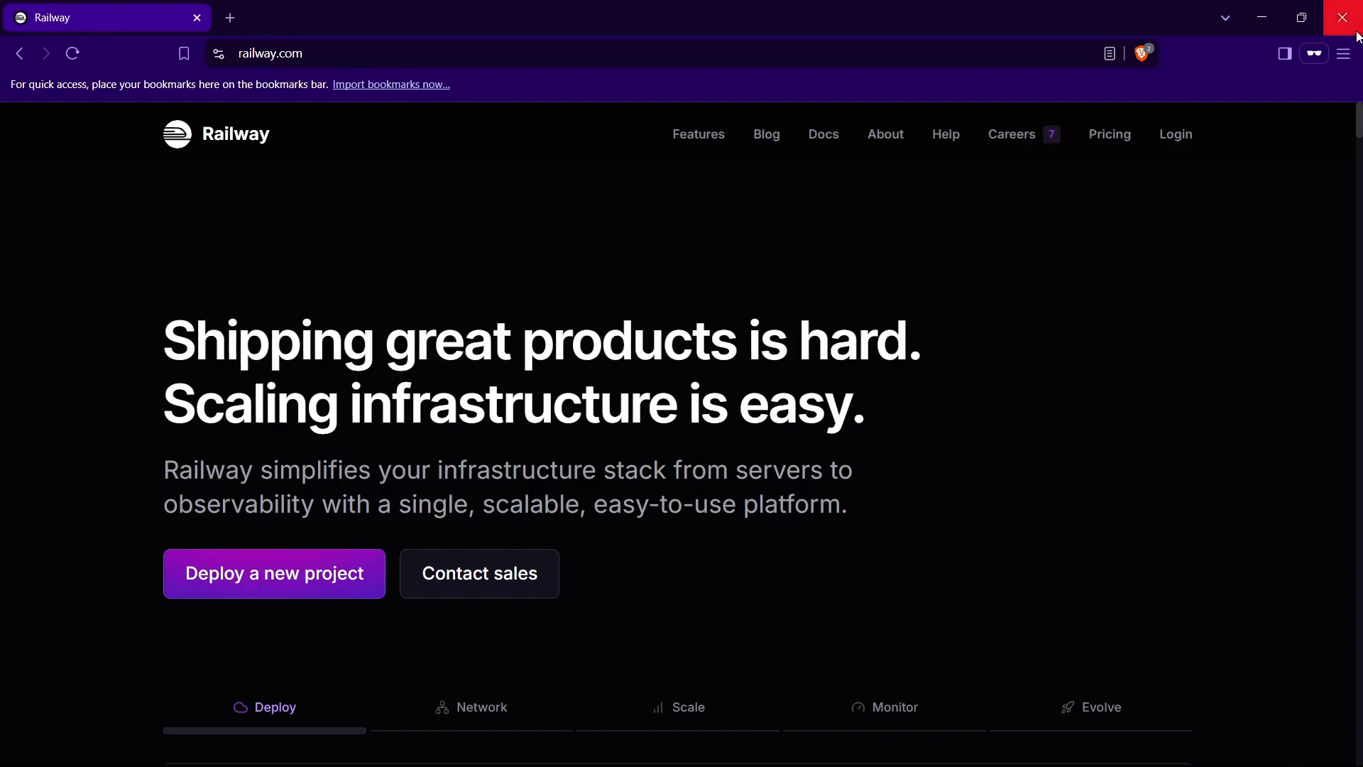
{"action": "left_click", "coordinate": [274, 572]}
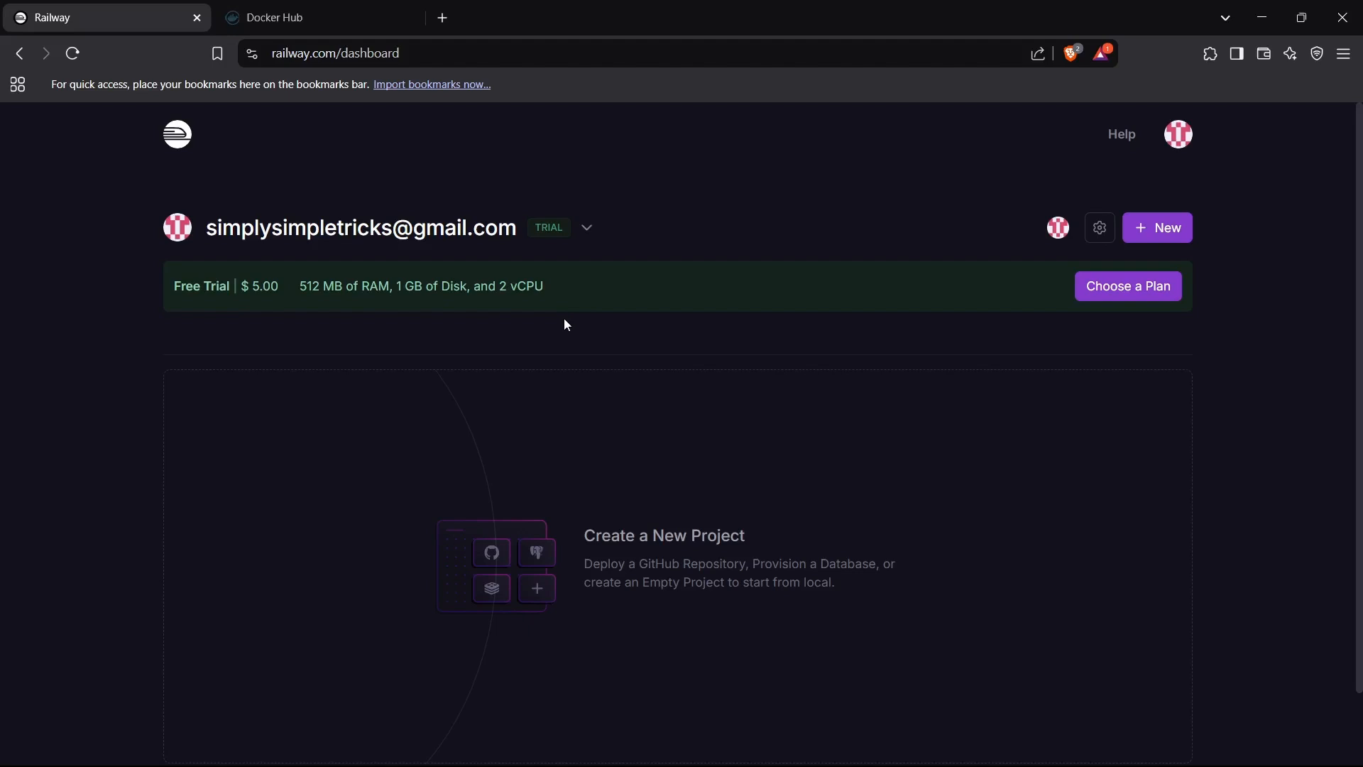
{"action": "mouse_move", "coordinate": [552, 290]}
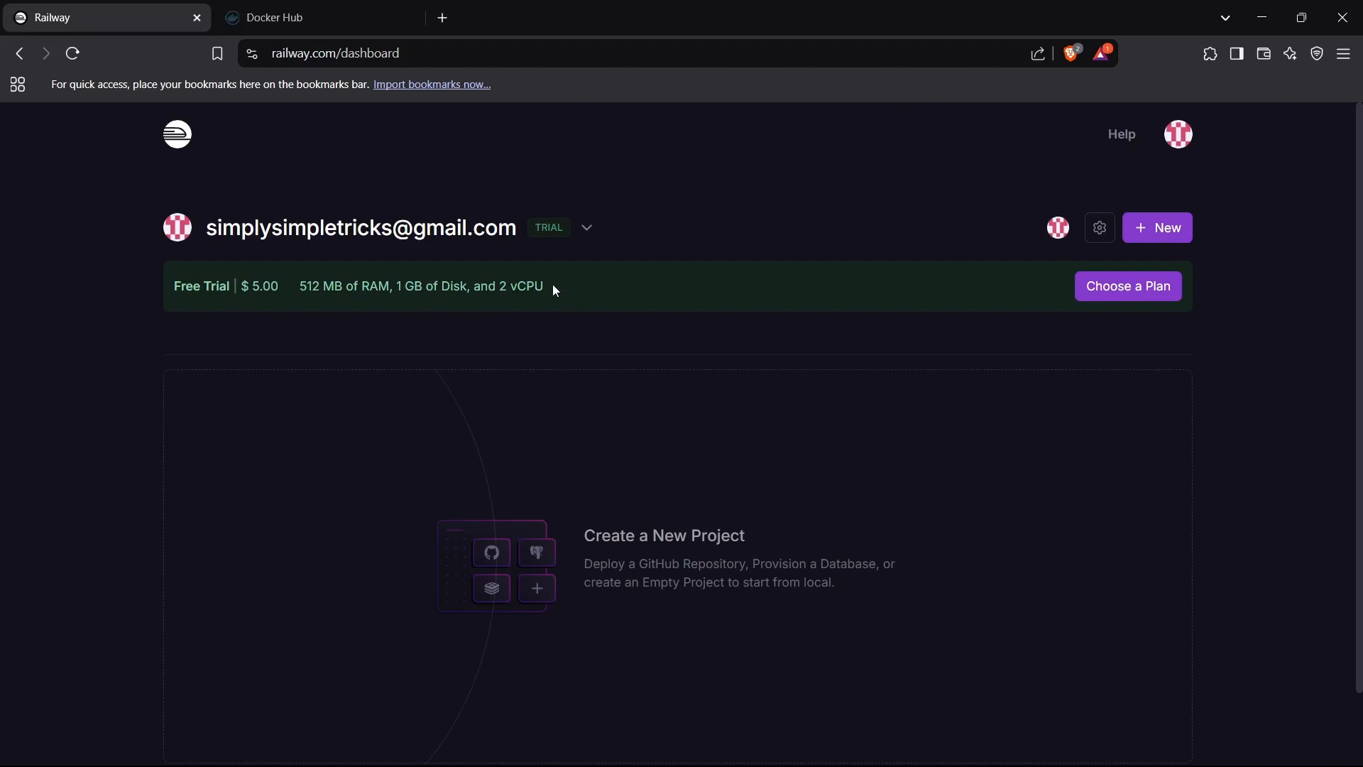
{"action": "mouse_move", "coordinate": [554, 268]}
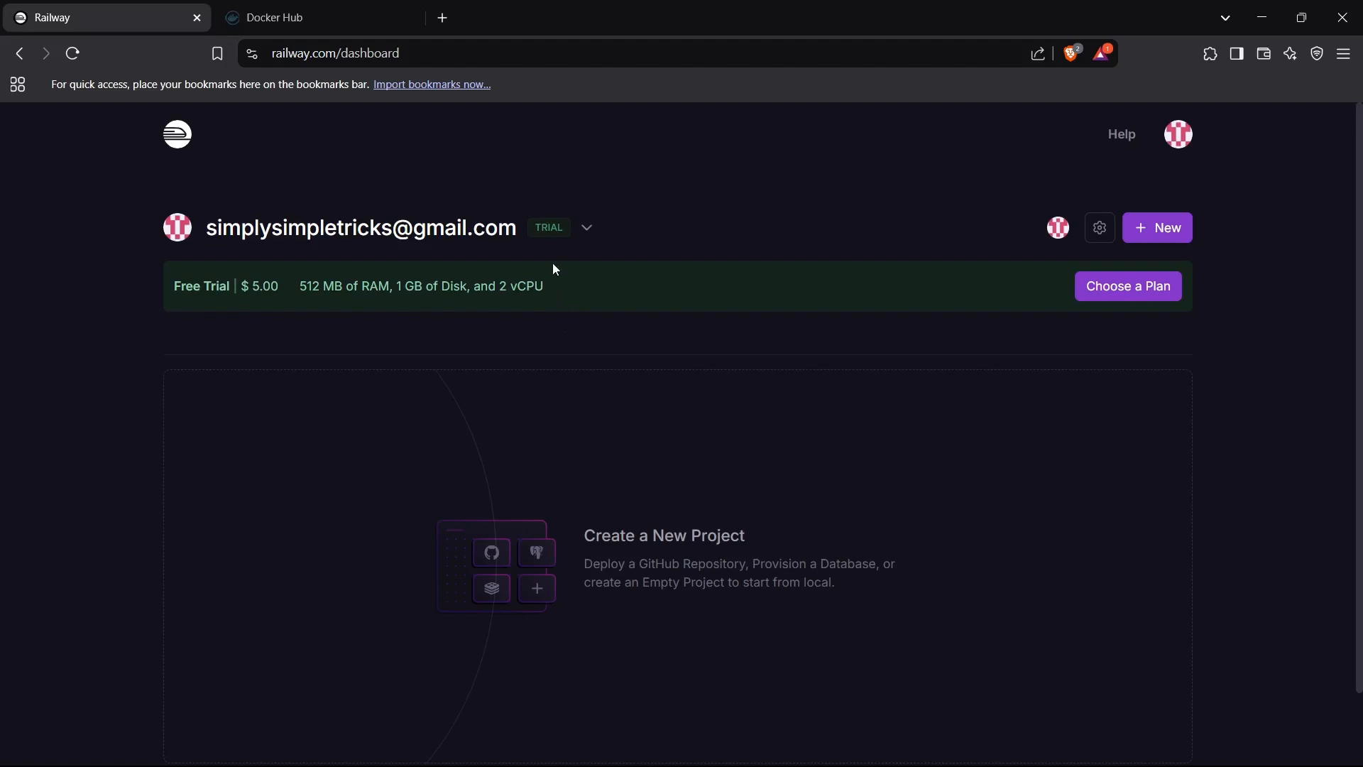
Step: Switch to Docker Hub and view the repositories list with django, nginx and flask images
{"action": "left_click", "coordinate": [295, 17]}
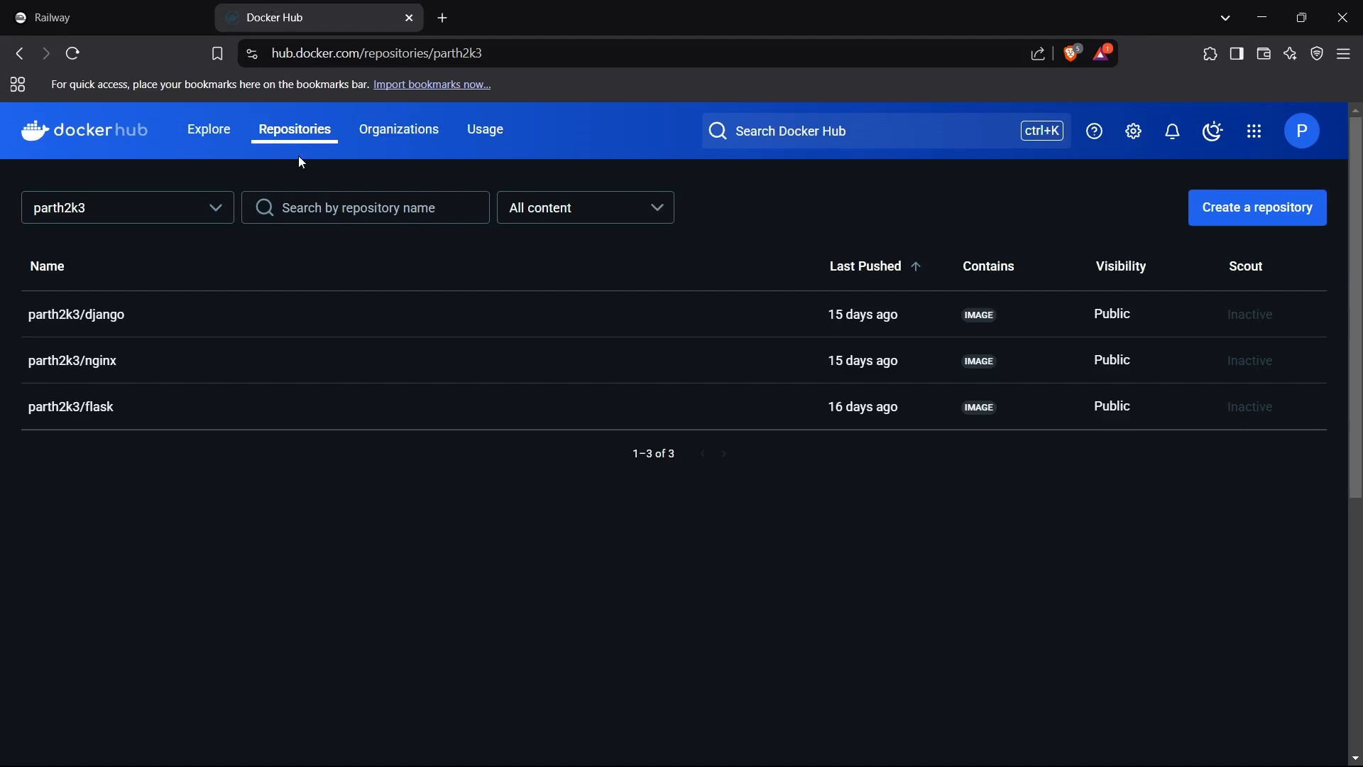
{"action": "mouse_move", "coordinate": [83, 327]}
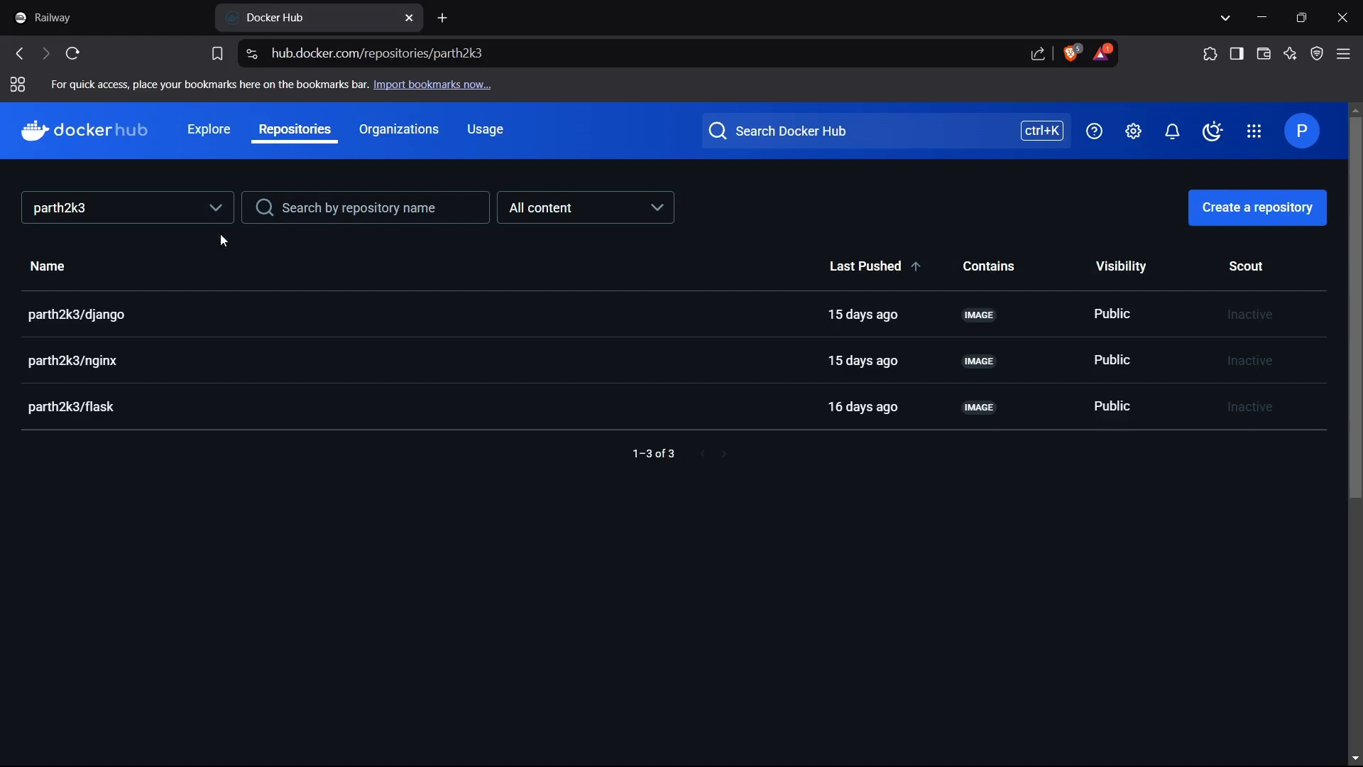
{"action": "mouse_move", "coordinate": [76, 314]}
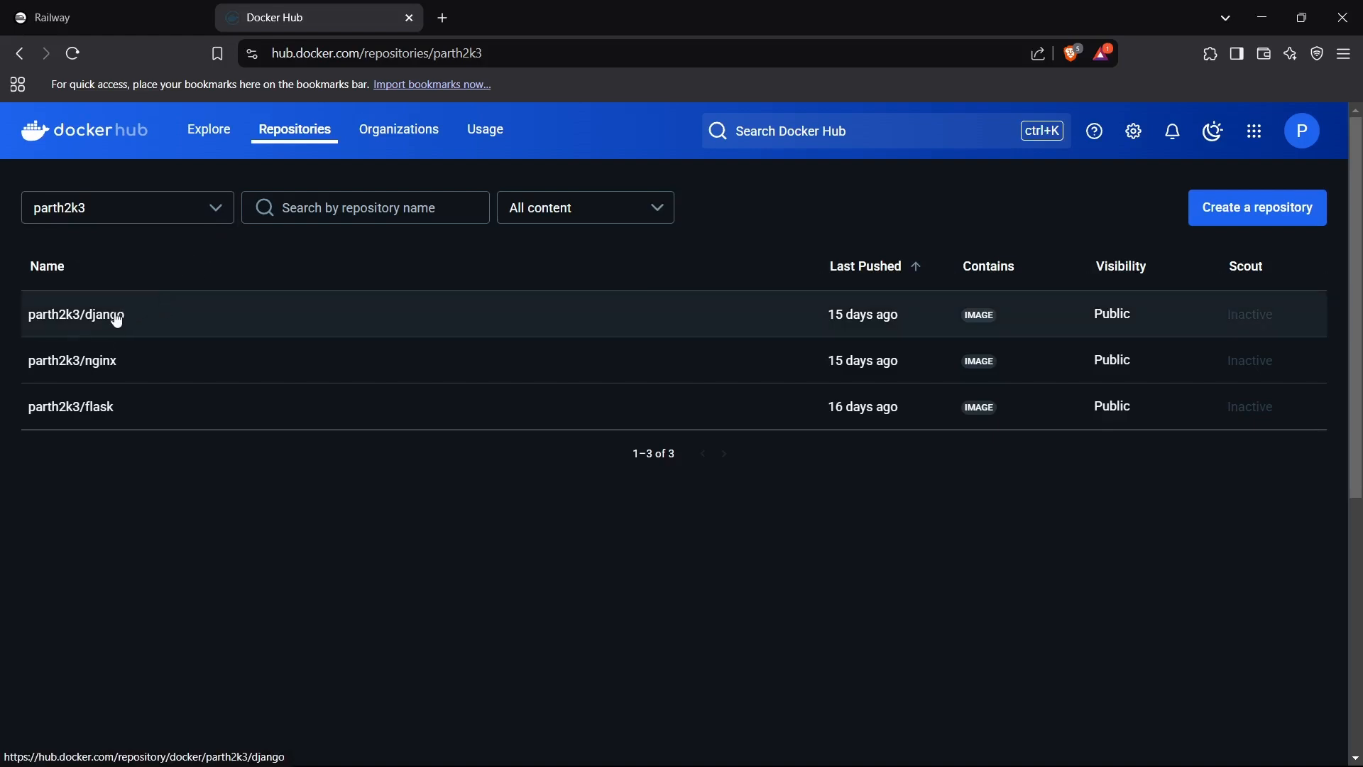
{"action": "mouse_move", "coordinate": [75, 314]}
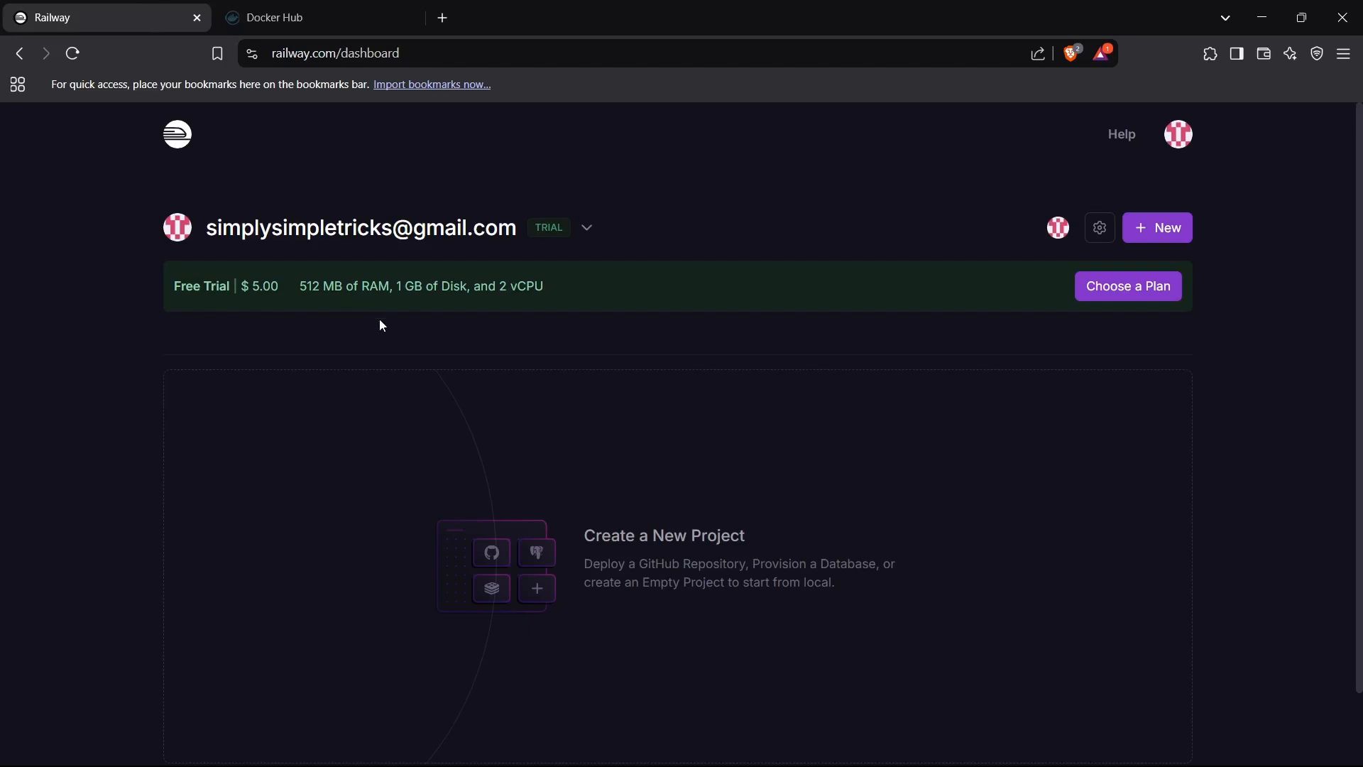
{"action": "mouse_move", "coordinate": [396, 352]}
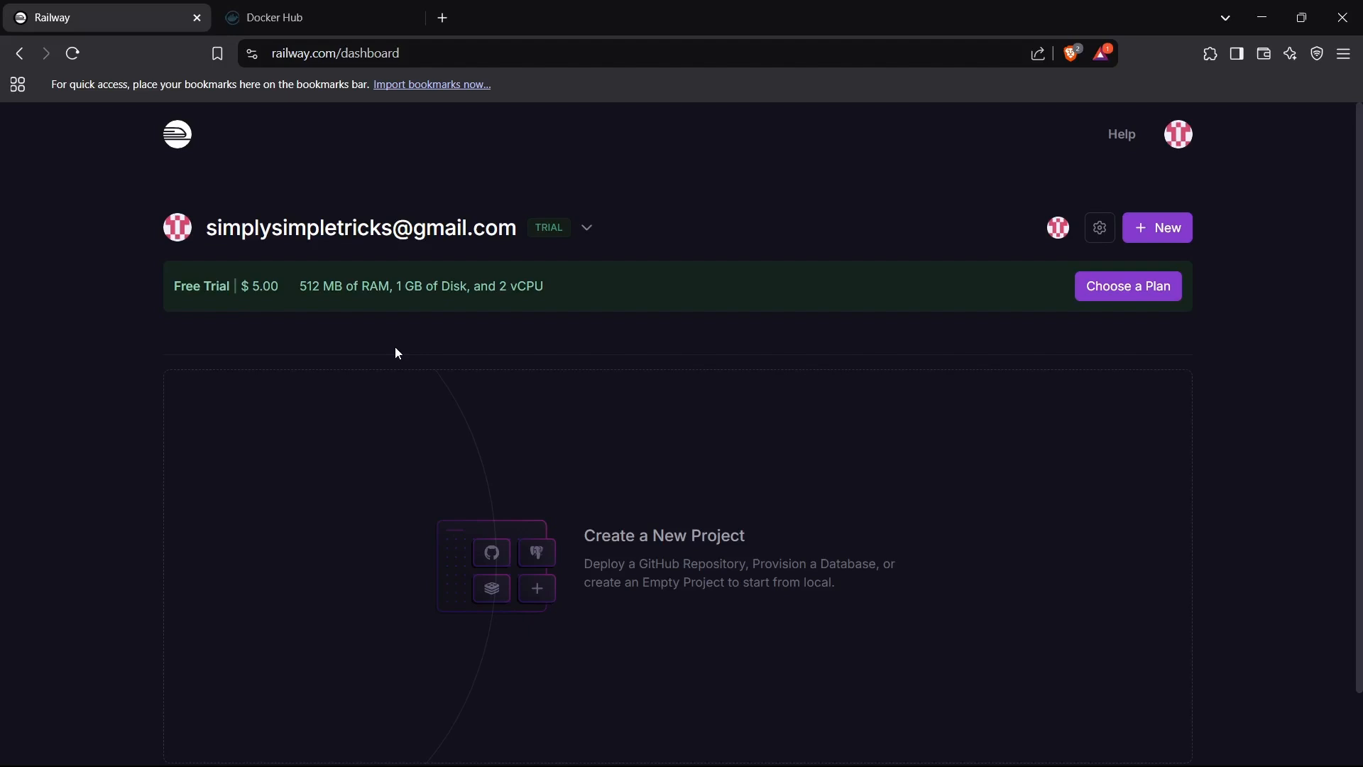
{"action": "mouse_move", "coordinate": [512, 421]}
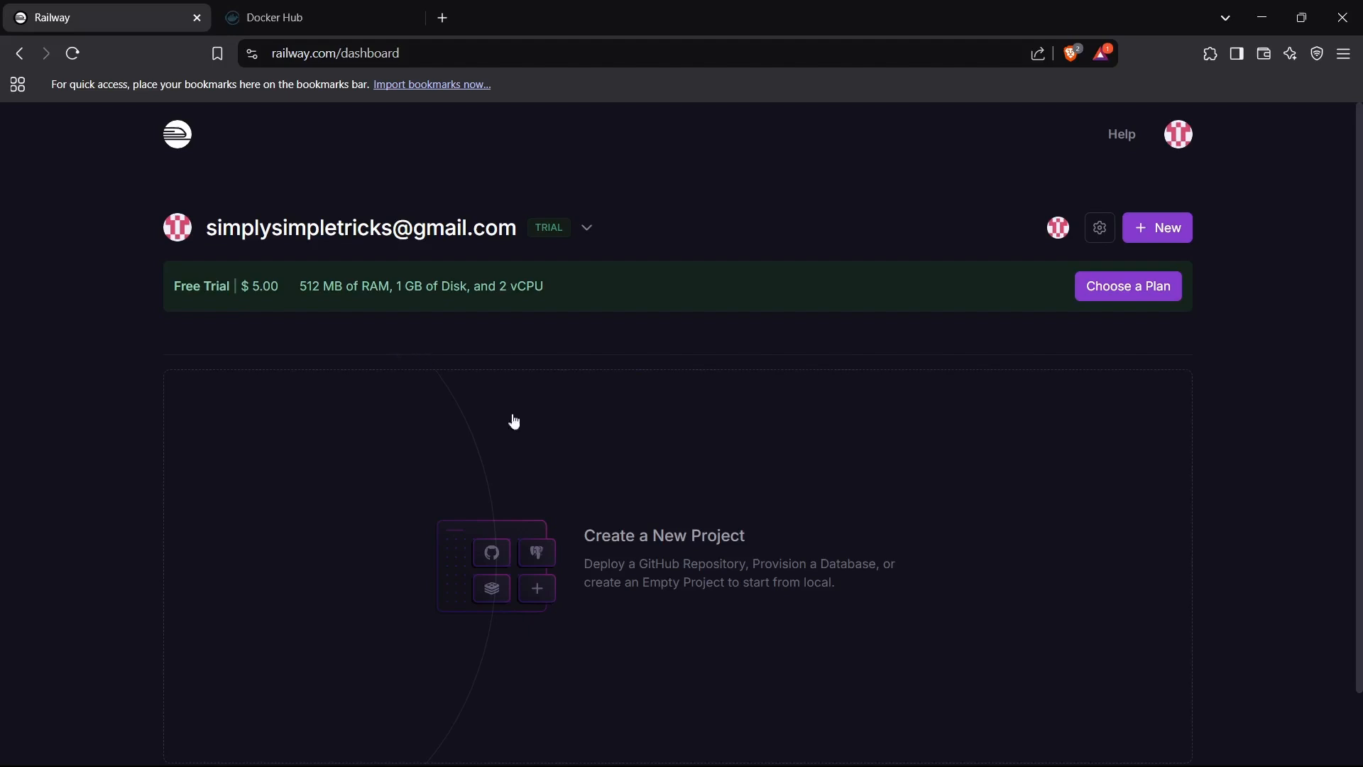
Step: Create a new empty Railway project (valiant-creativity) with a production environment
{"action": "left_click", "coordinate": [1157, 227]}
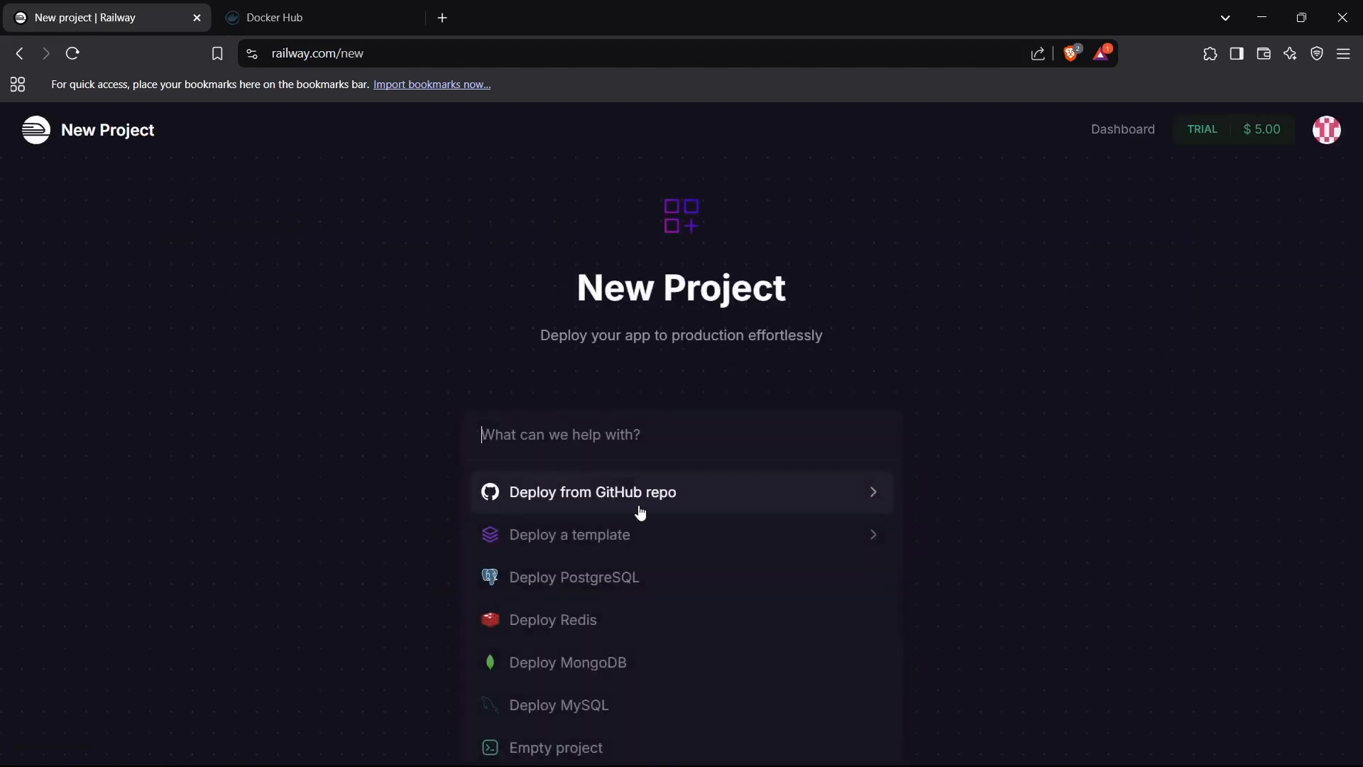
{"action": "left_click", "coordinate": [593, 493]}
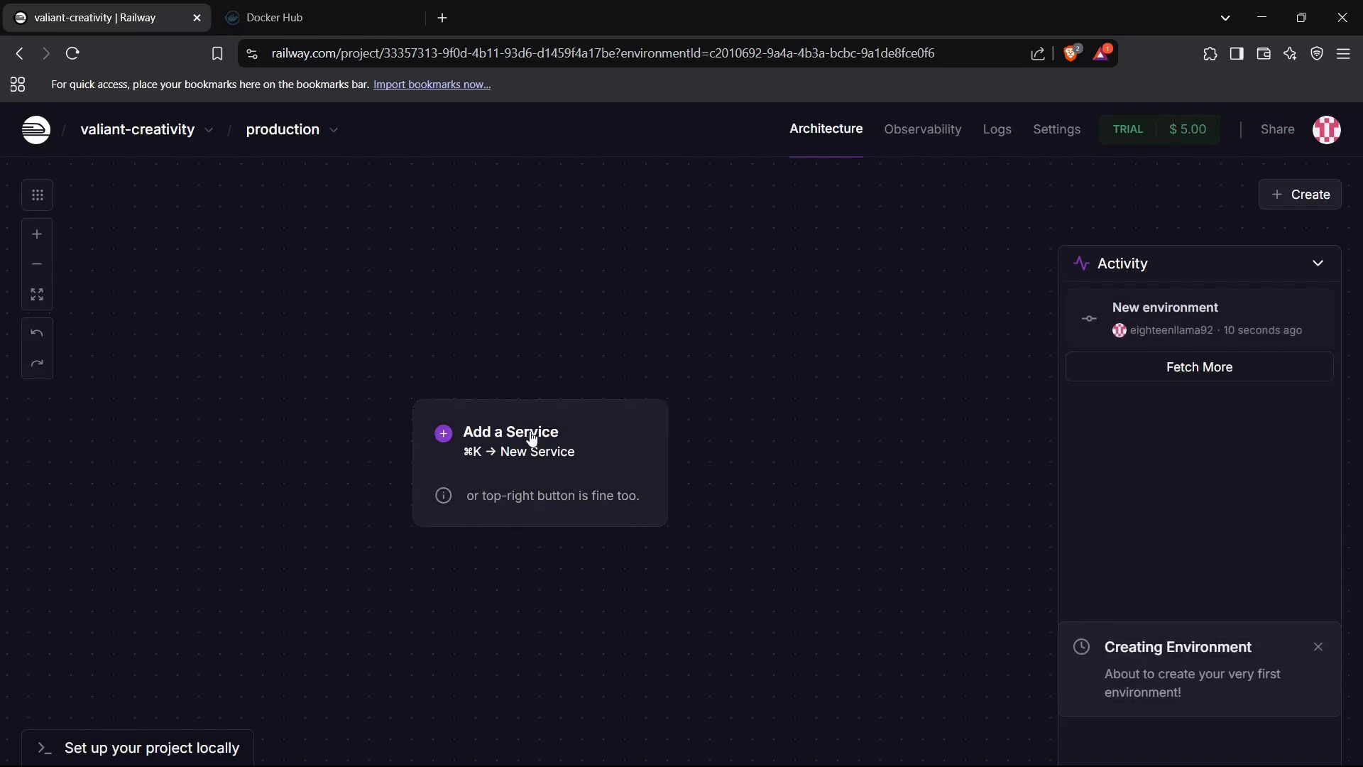
Step: Add a service from the Docker Hub image parth2k3/django, staging three changes
{"action": "left_click", "coordinate": [511, 432]}
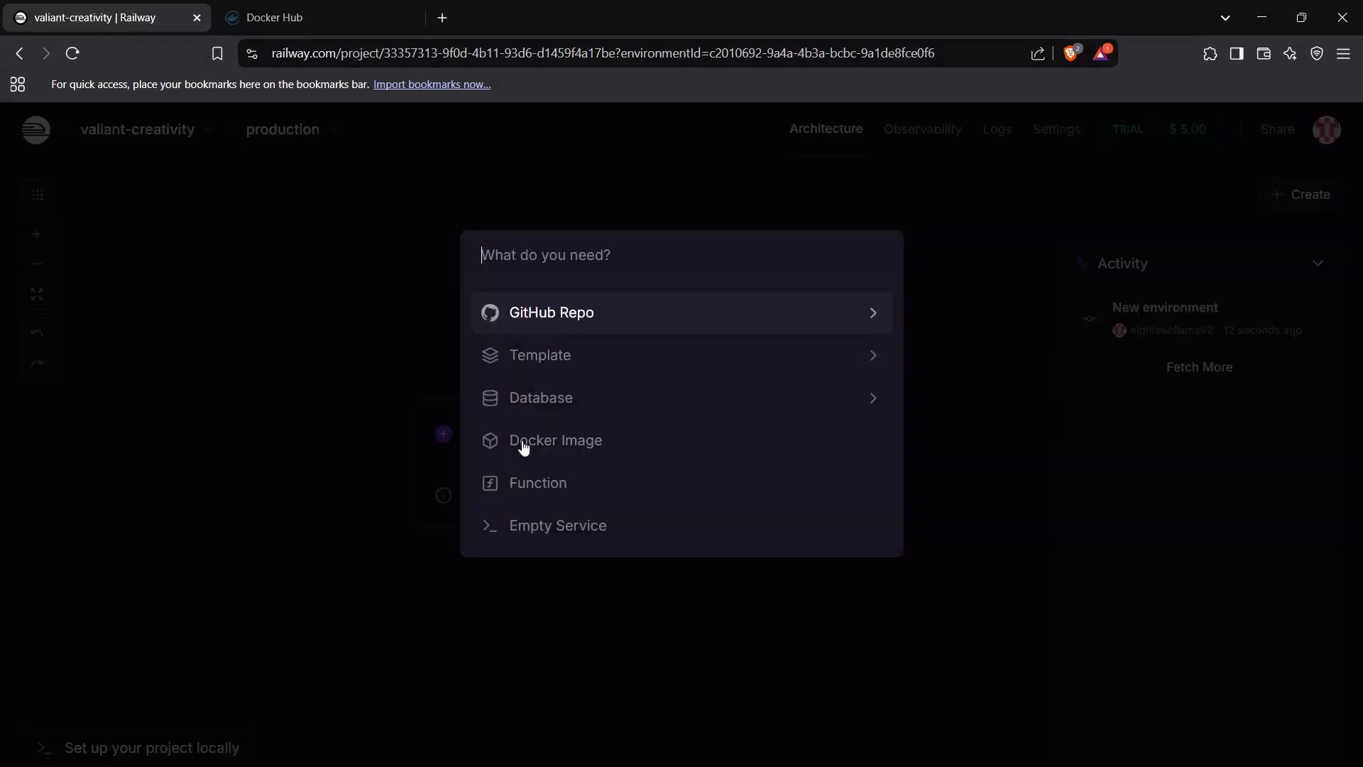
{"action": "mouse_move", "coordinate": [555, 440]}
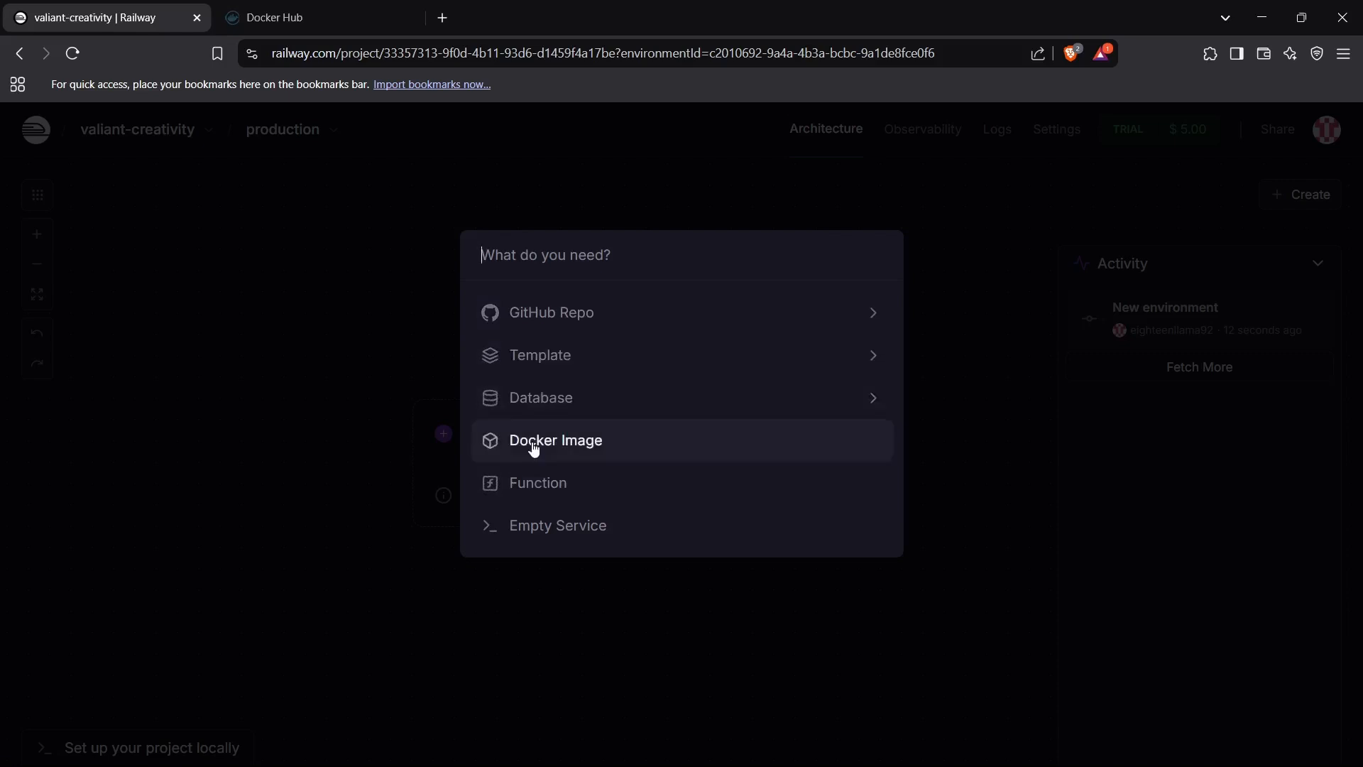
{"action": "left_click", "coordinate": [555, 440]}
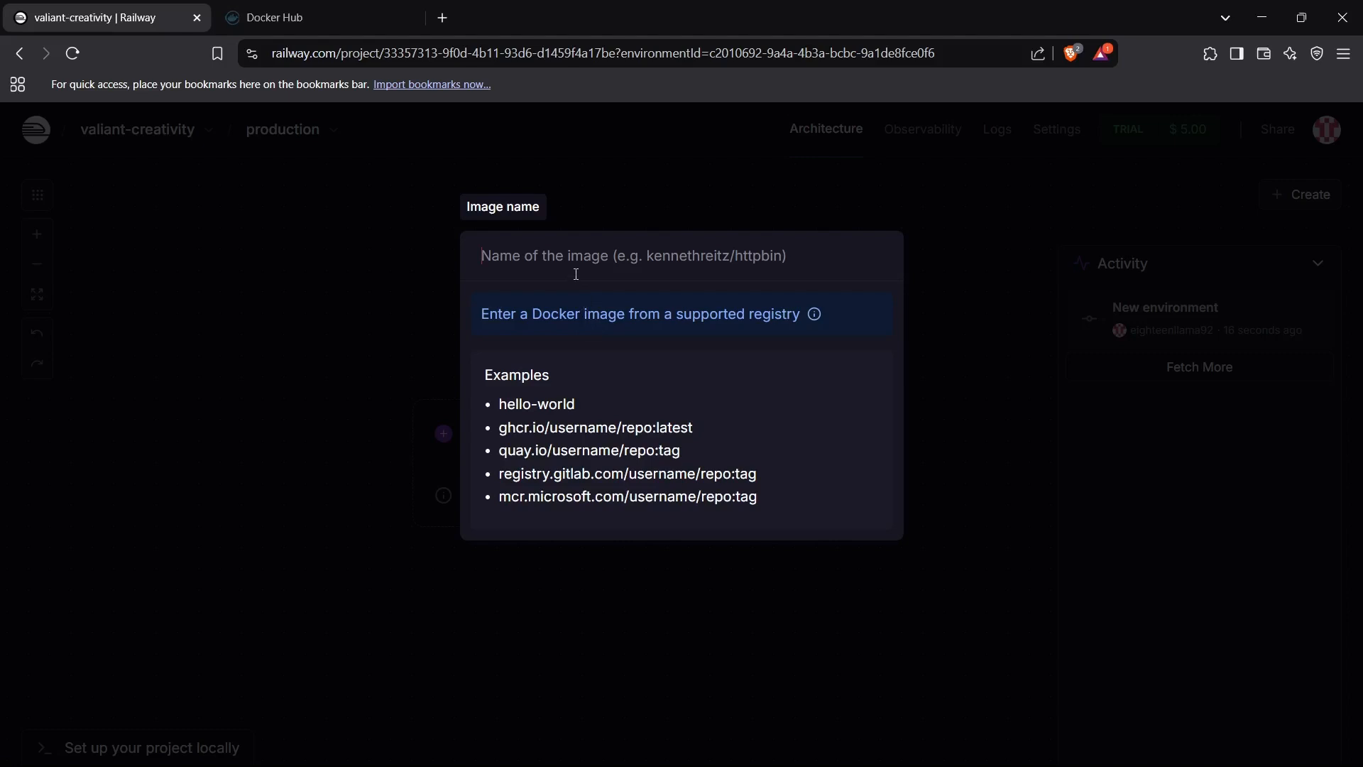
{"action": "type", "text": "parth"}
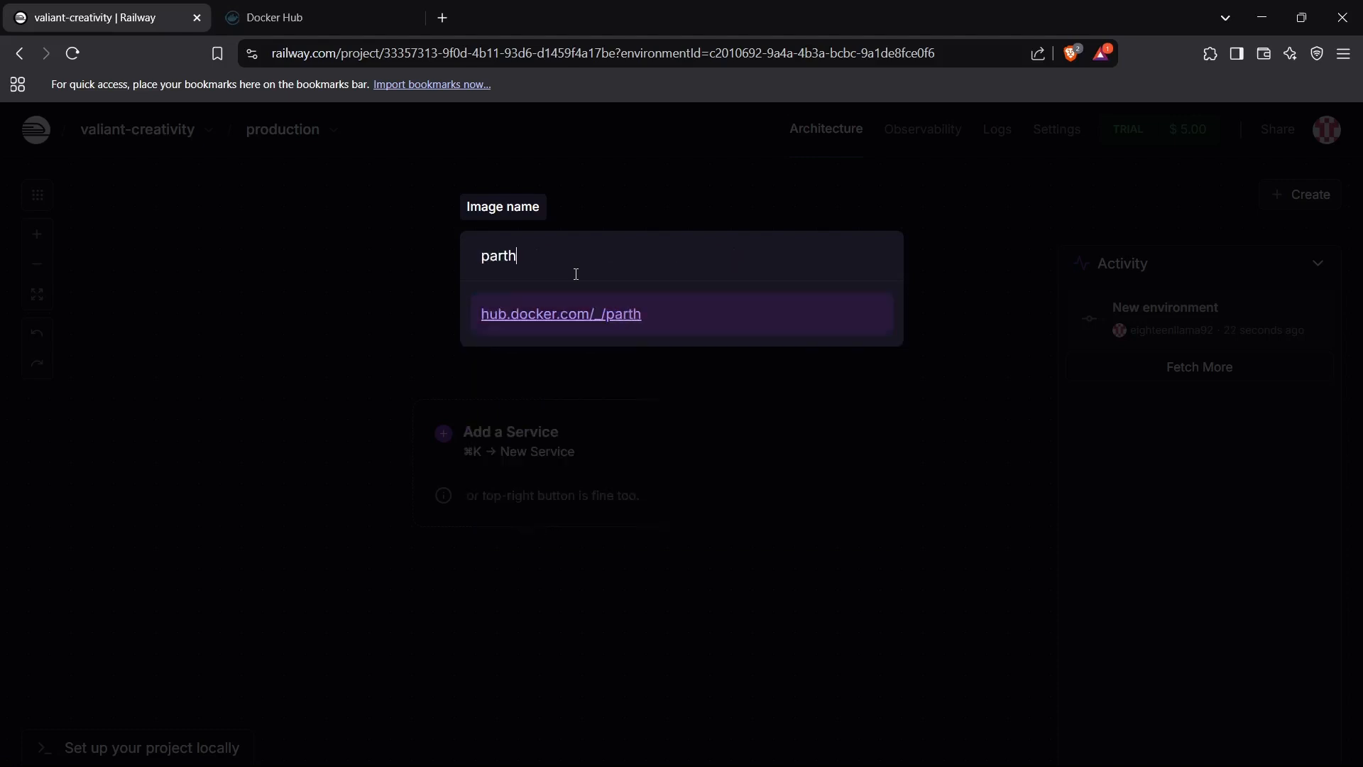
{"action": "type", "text": "2k3/"}
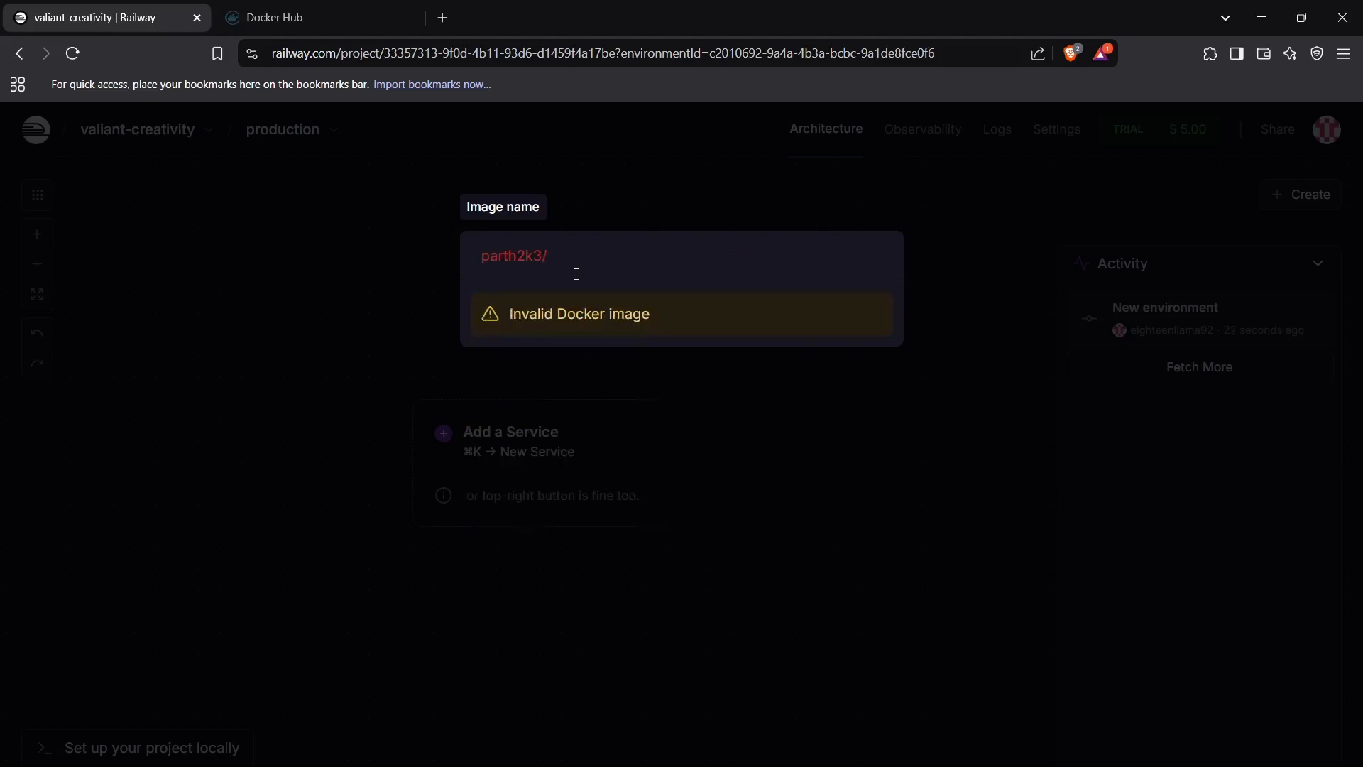
{"action": "type", "text": "django"}
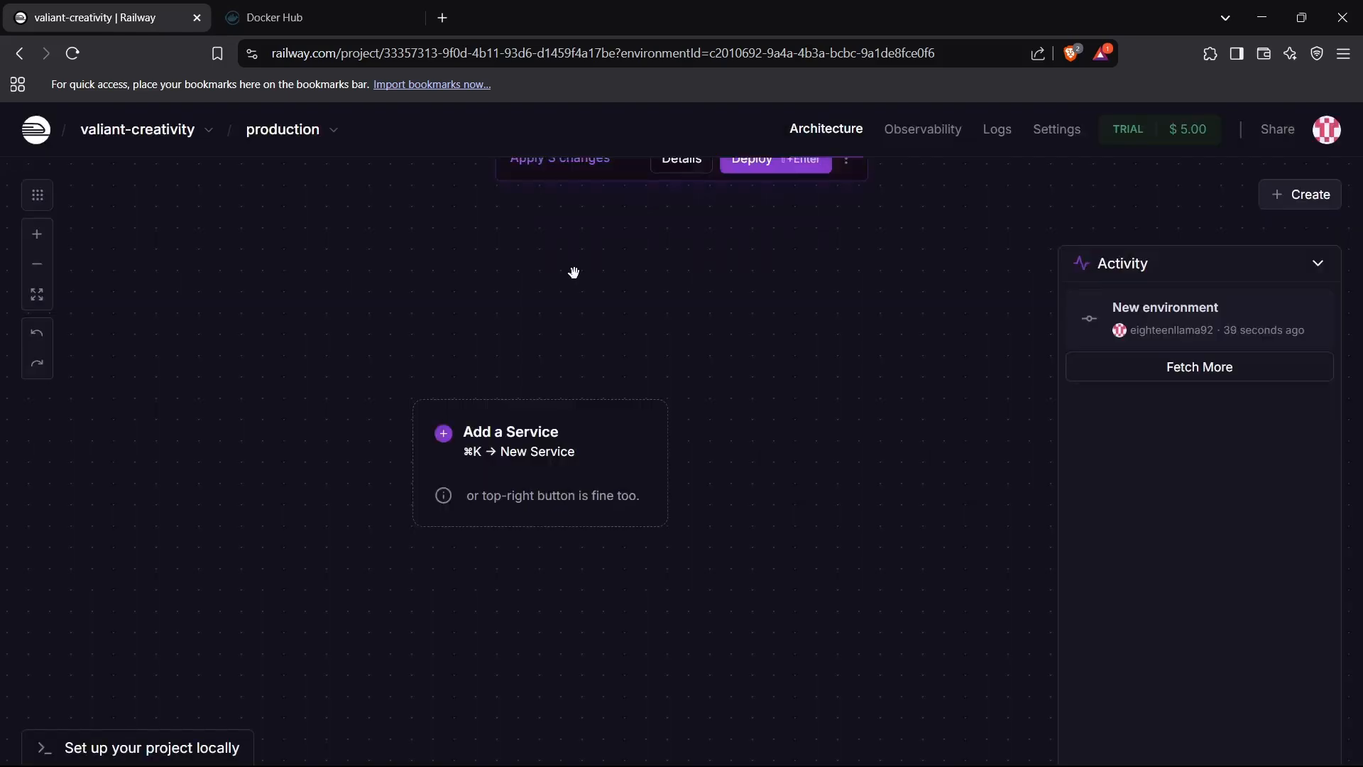
{"action": "left_click", "coordinate": [510, 432]}
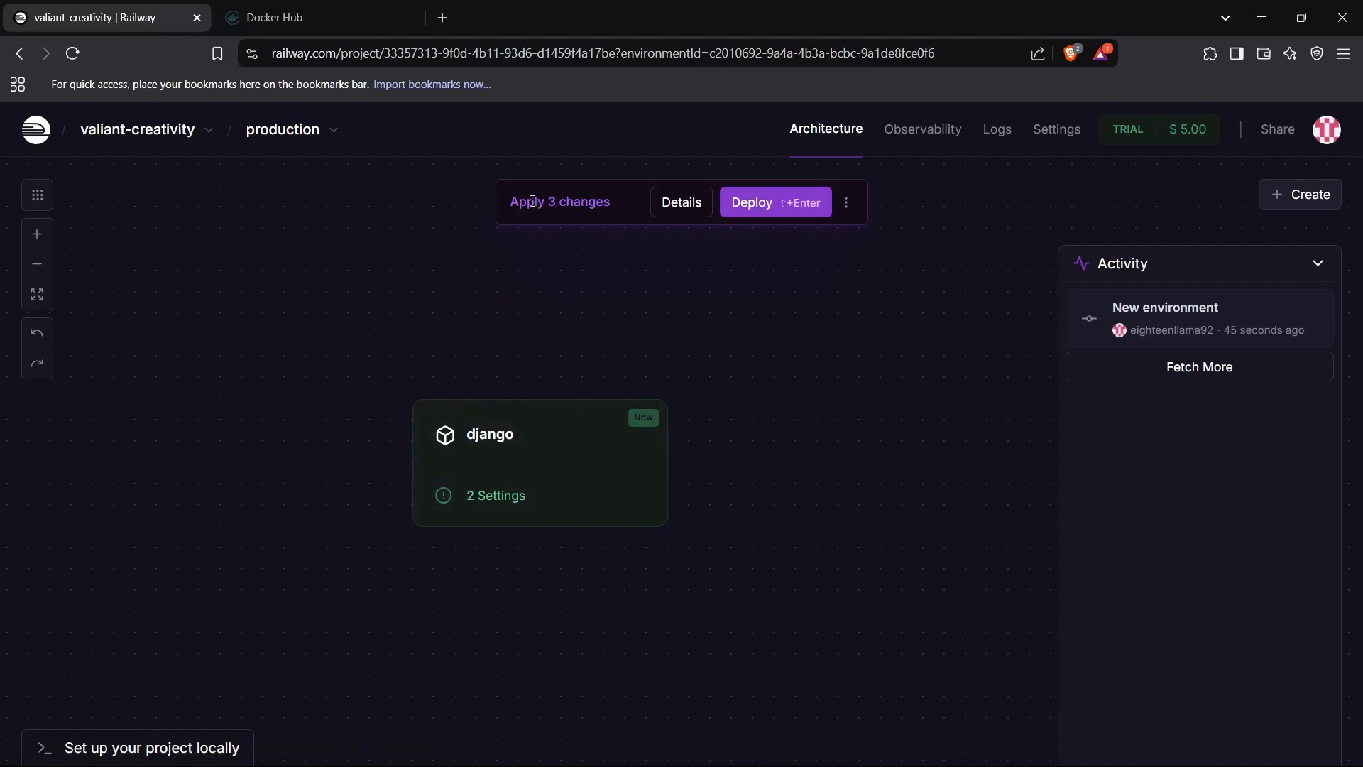
{"action": "mouse_move", "coordinate": [600, 202]}
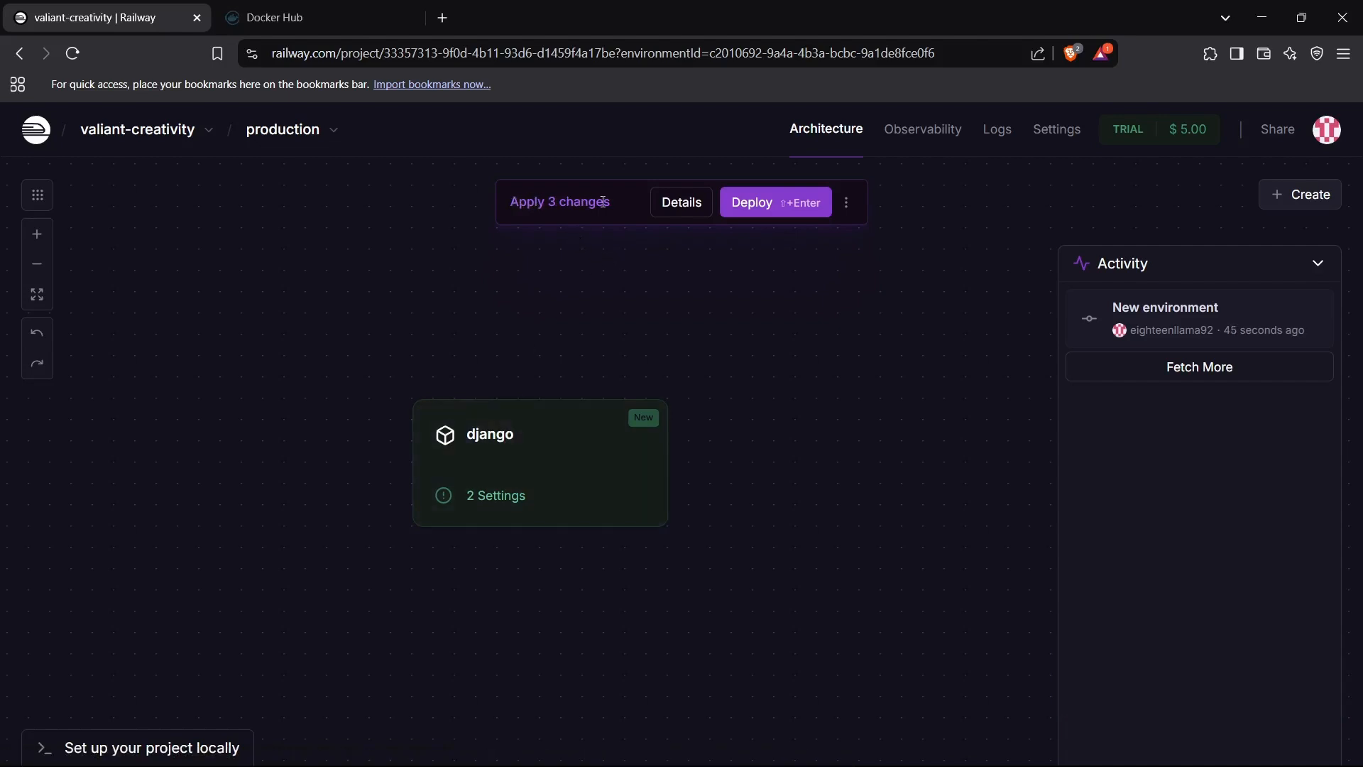
{"action": "mouse_move", "coordinate": [681, 201]}
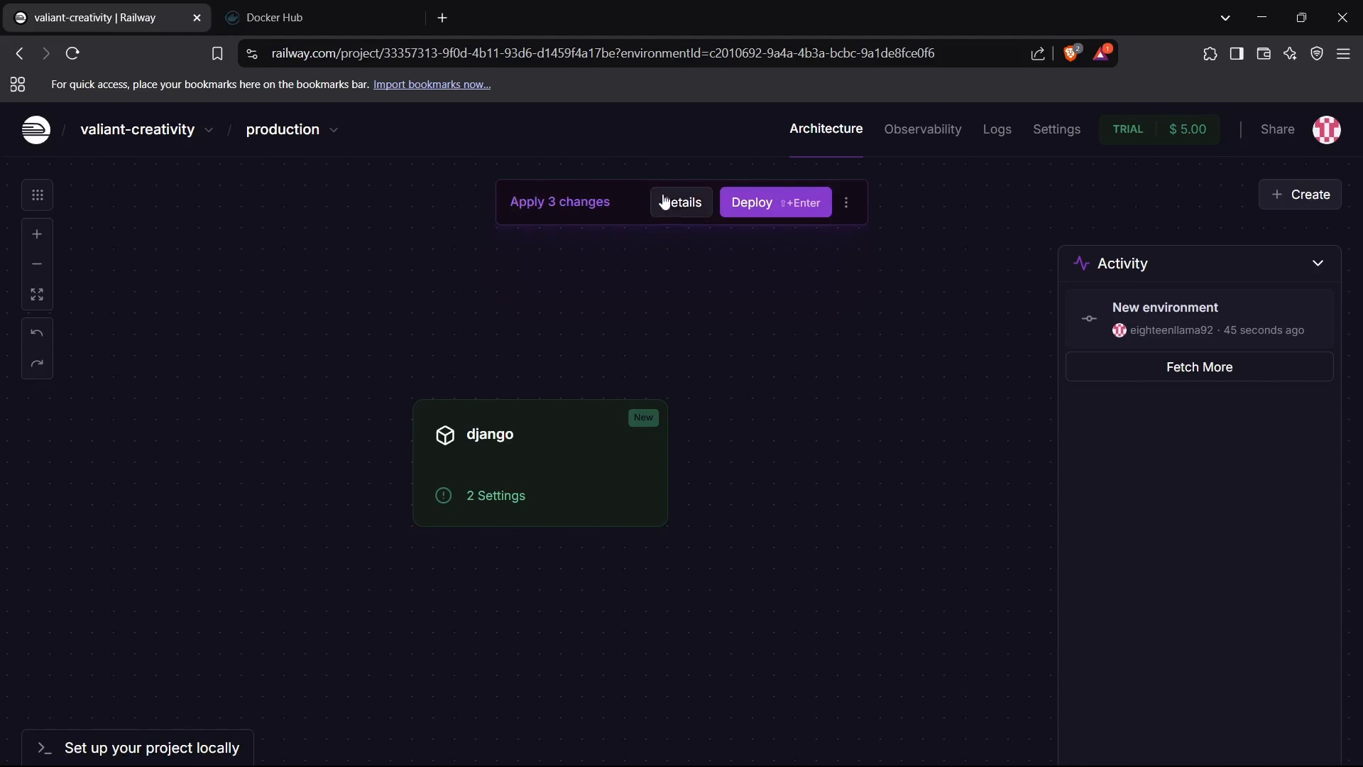
{"action": "left_click", "coordinate": [680, 202]}
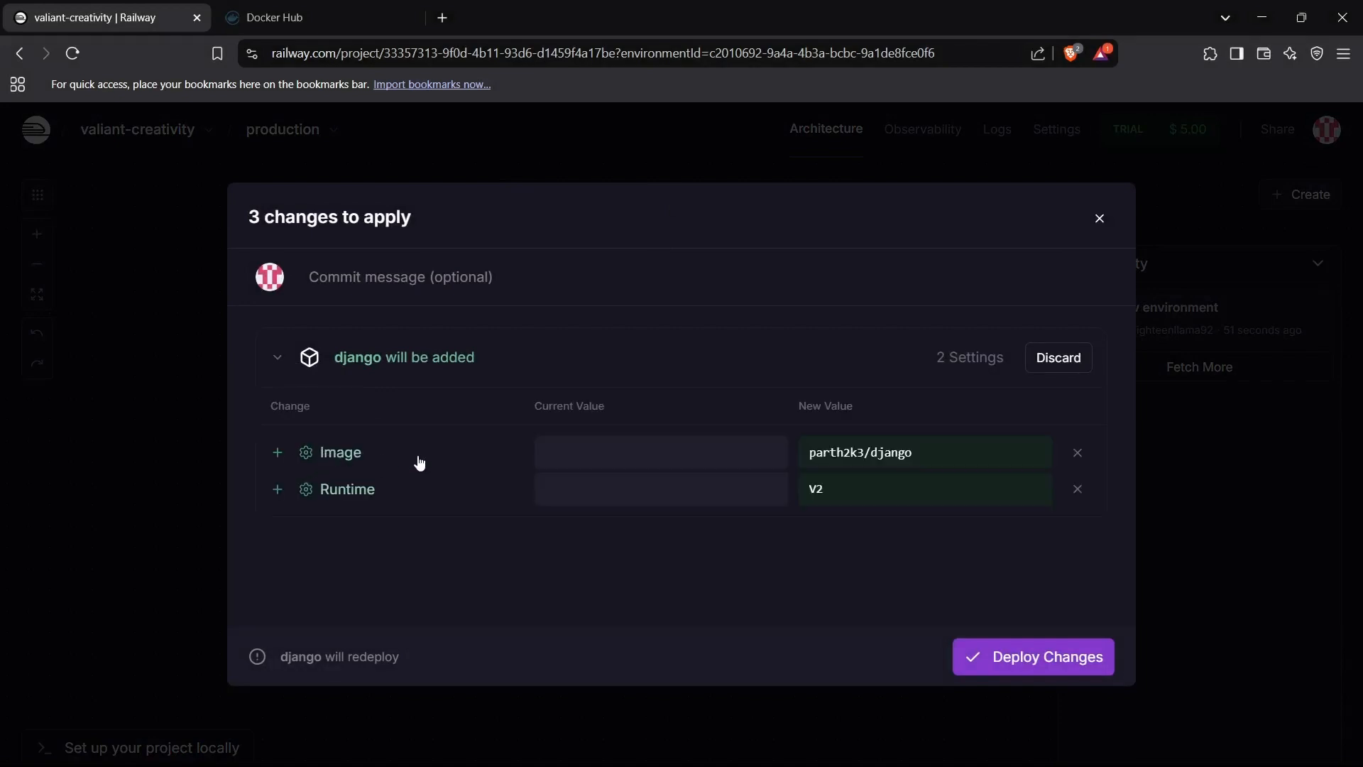
{"action": "mouse_move", "coordinate": [335, 502]}
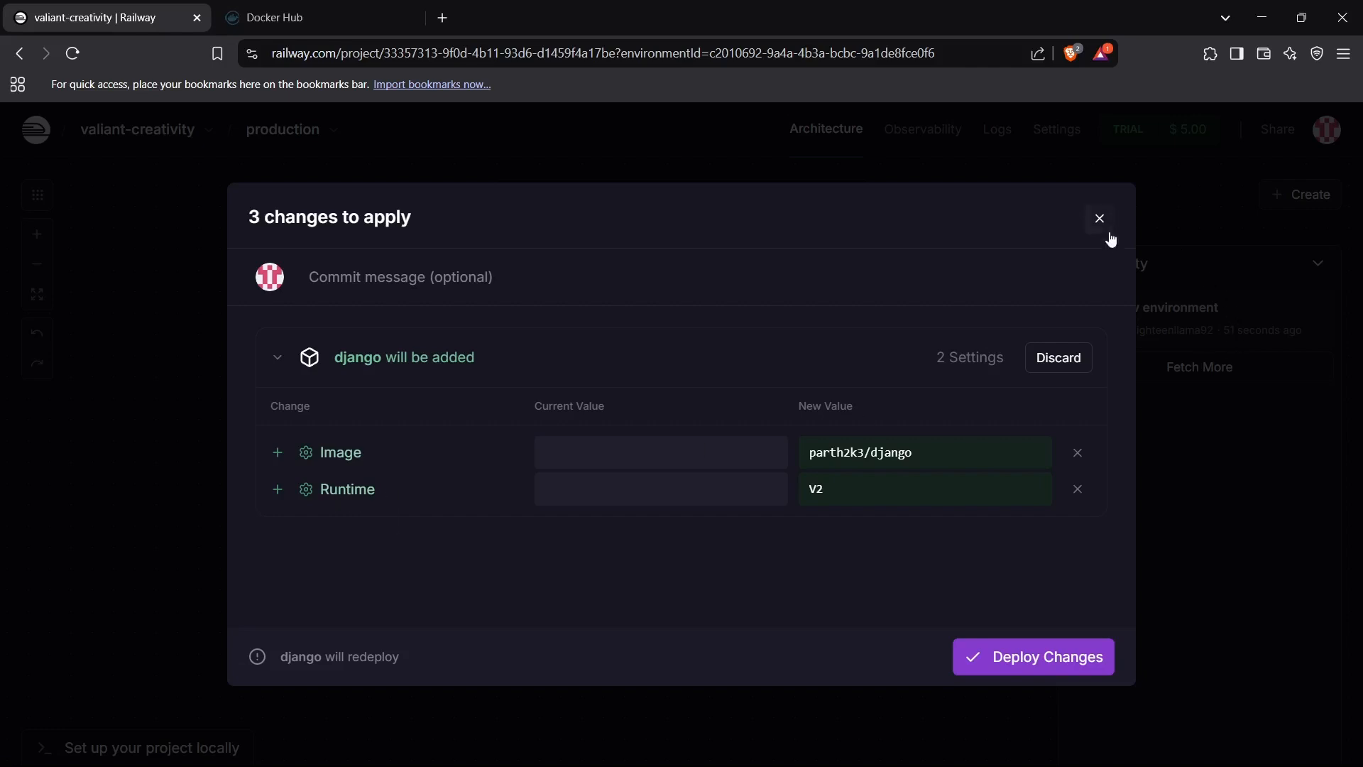
{"action": "left_click", "coordinate": [1098, 218]}
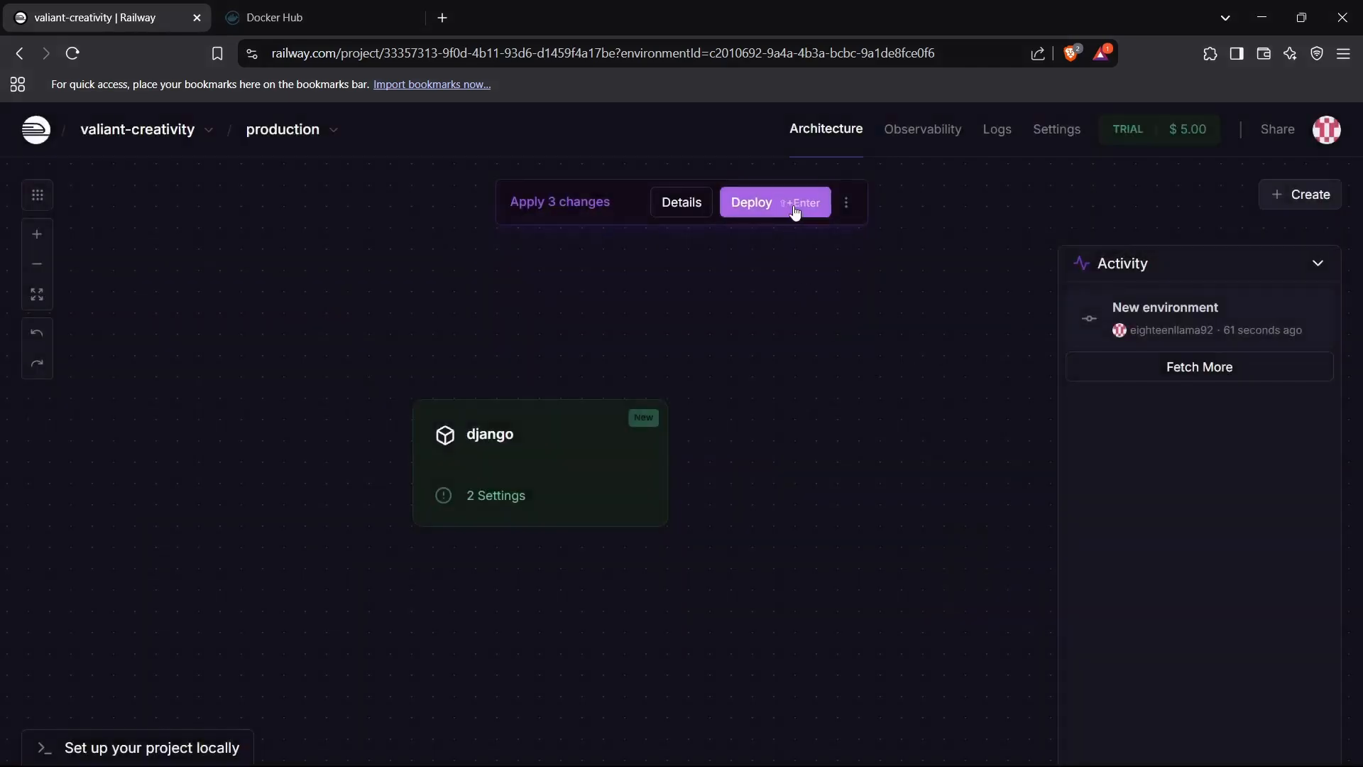
Step: Deploy the django service and view its active, successful deployment
{"action": "left_click", "coordinate": [772, 202]}
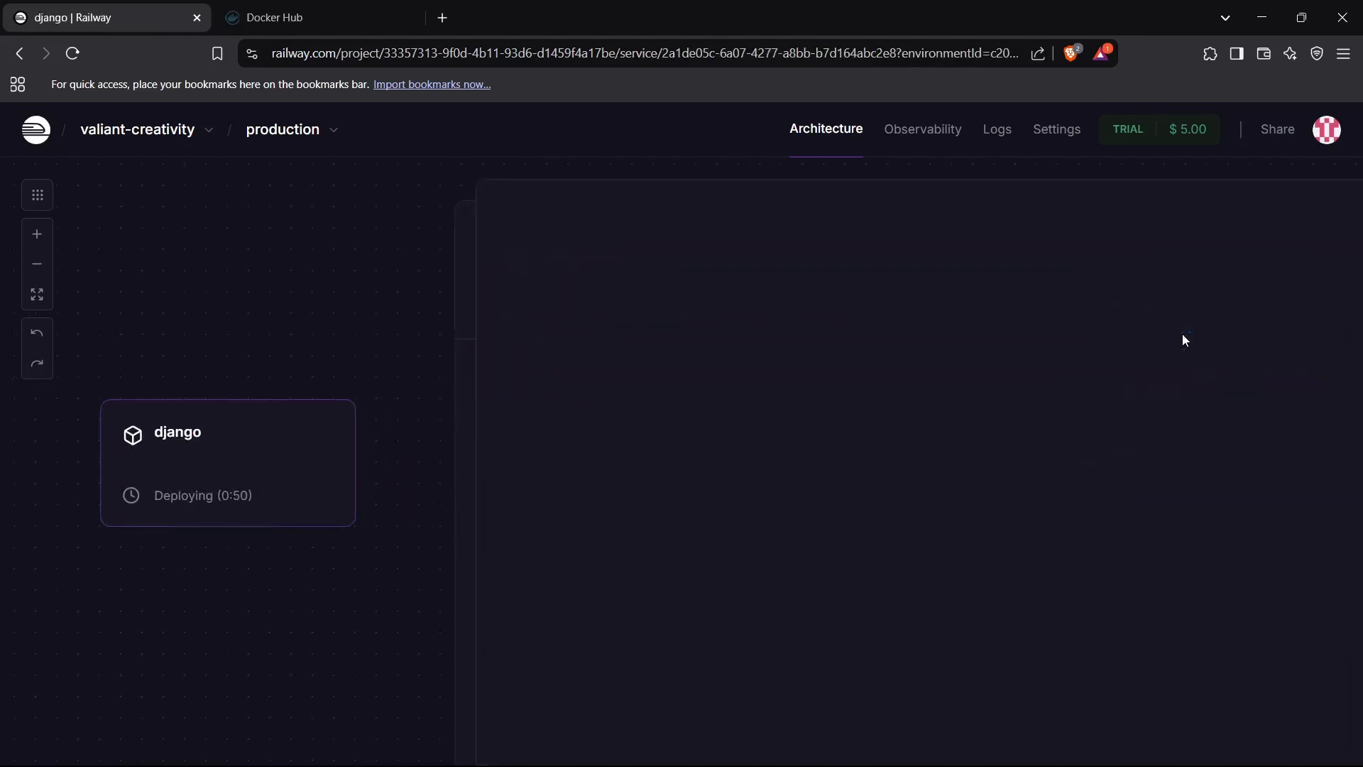
{"action": "left_click", "coordinate": [227, 432]}
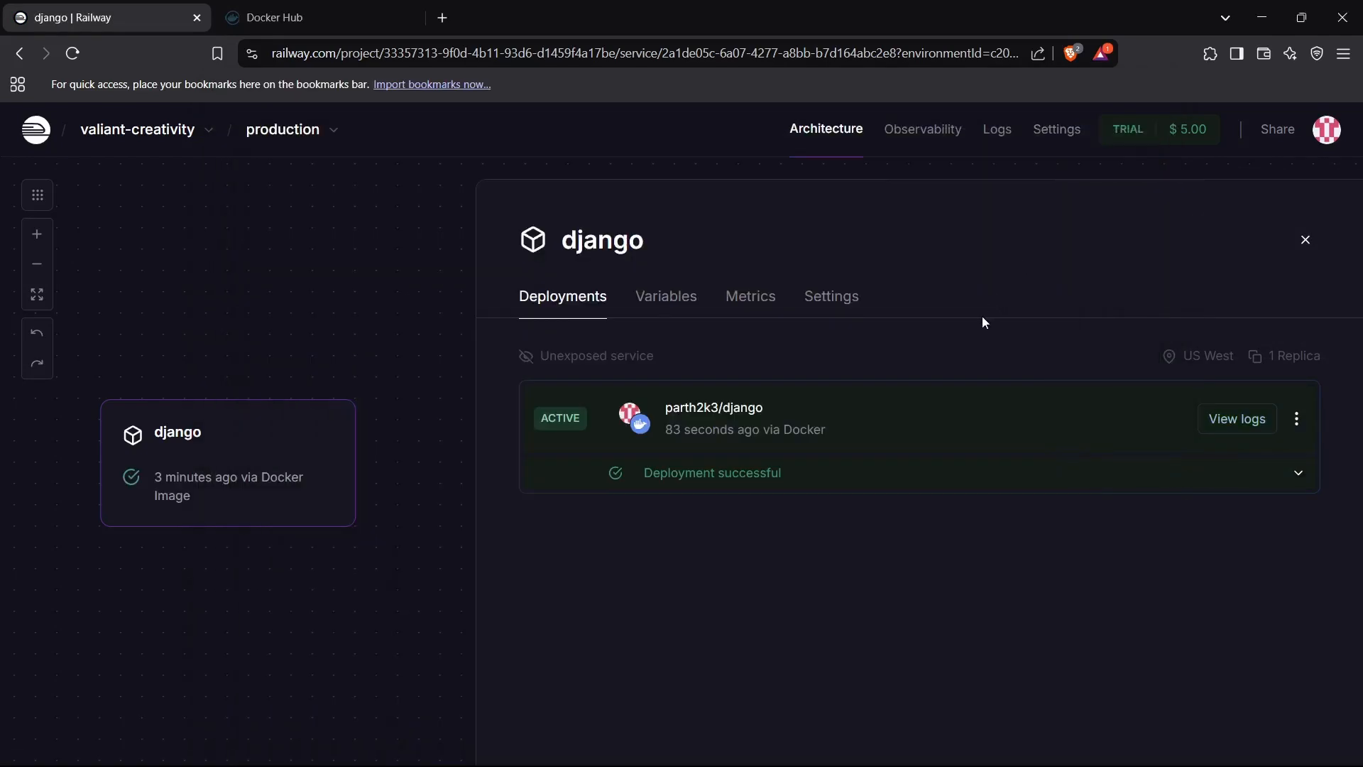
{"action": "mouse_move", "coordinate": [955, 329]}
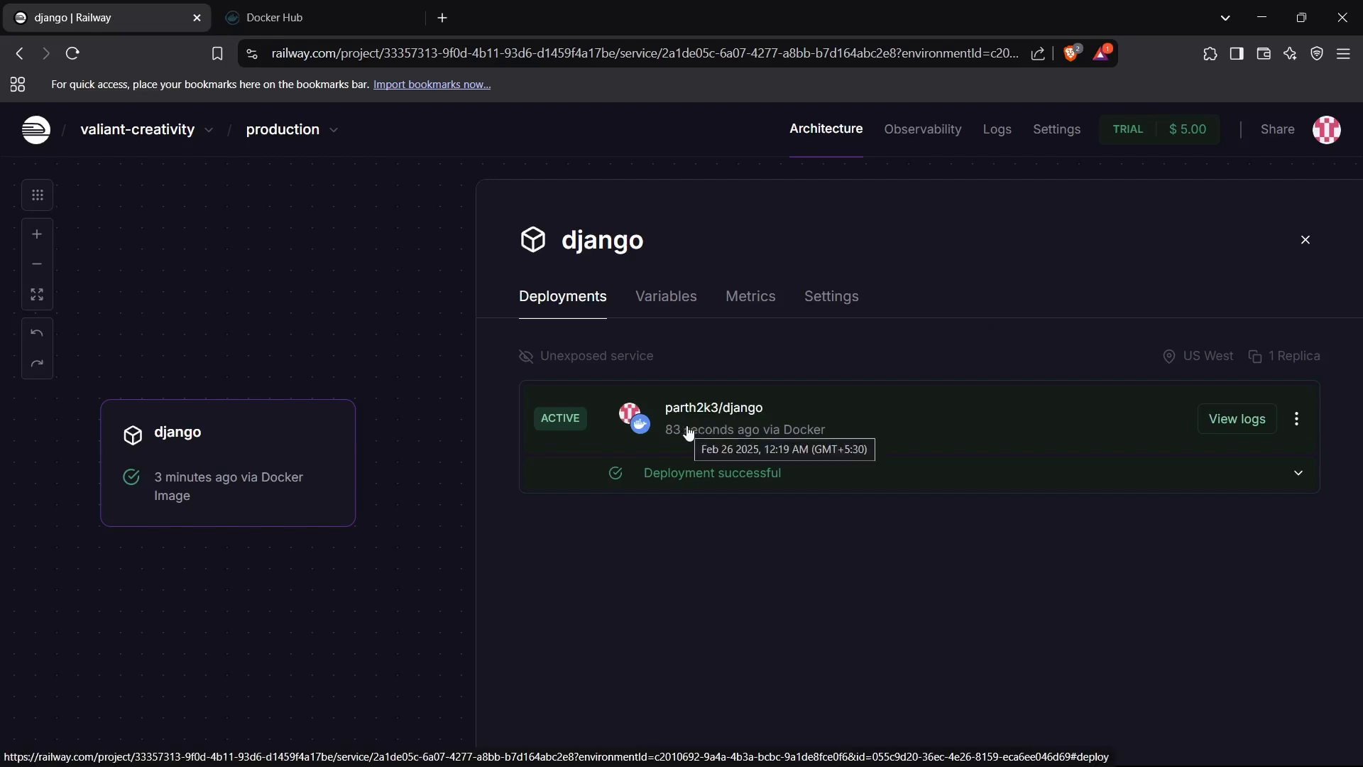
{"action": "mouse_move", "coordinate": [660, 450]}
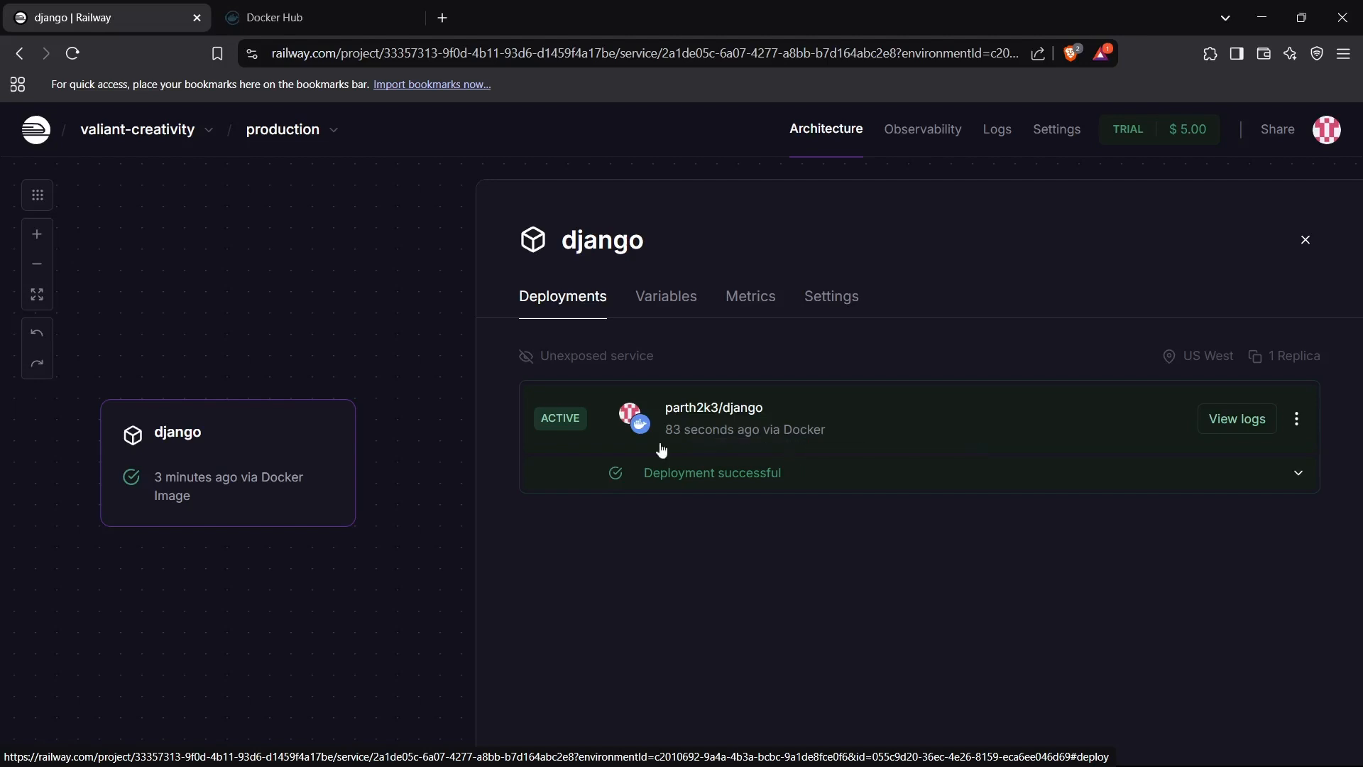
{"action": "mouse_move", "coordinate": [605, 429]}
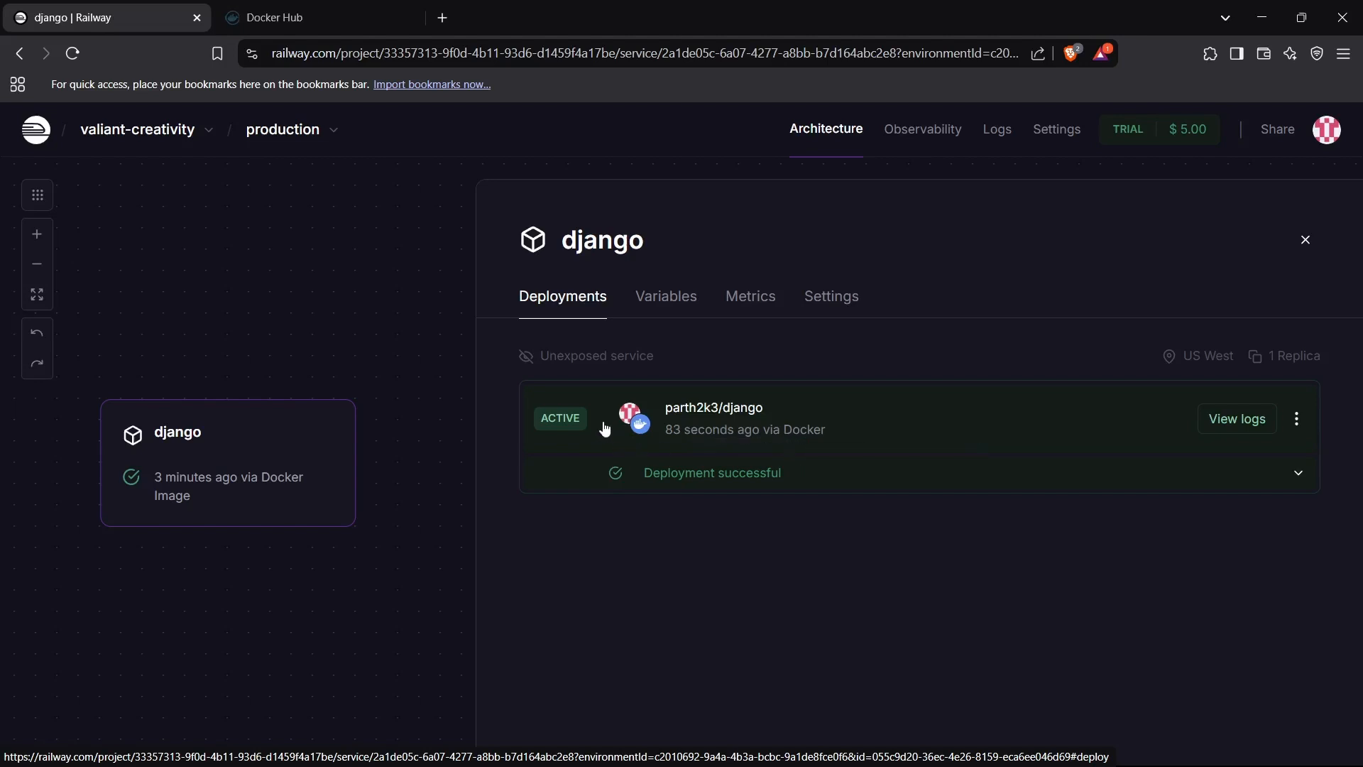
{"action": "mouse_move", "coordinate": [706, 369]}
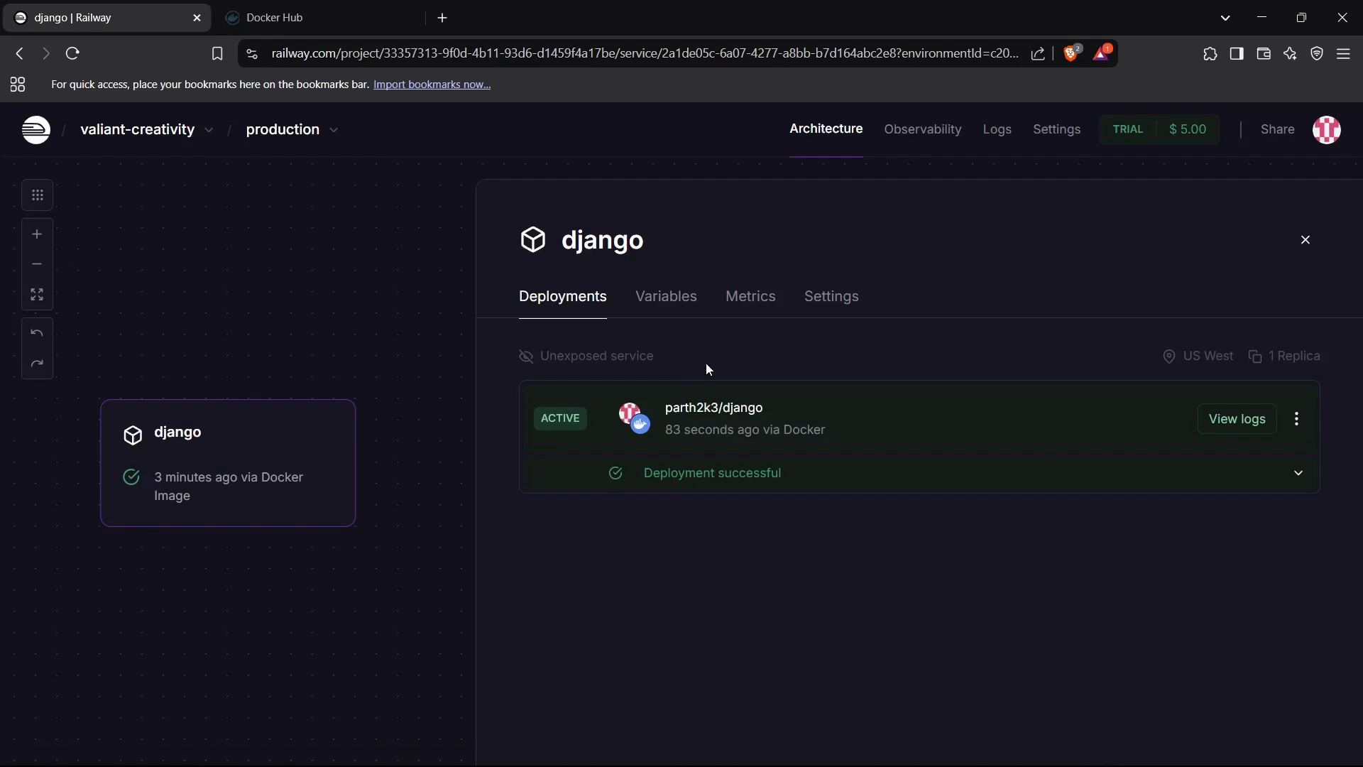
{"action": "left_click", "coordinate": [1236, 417]}
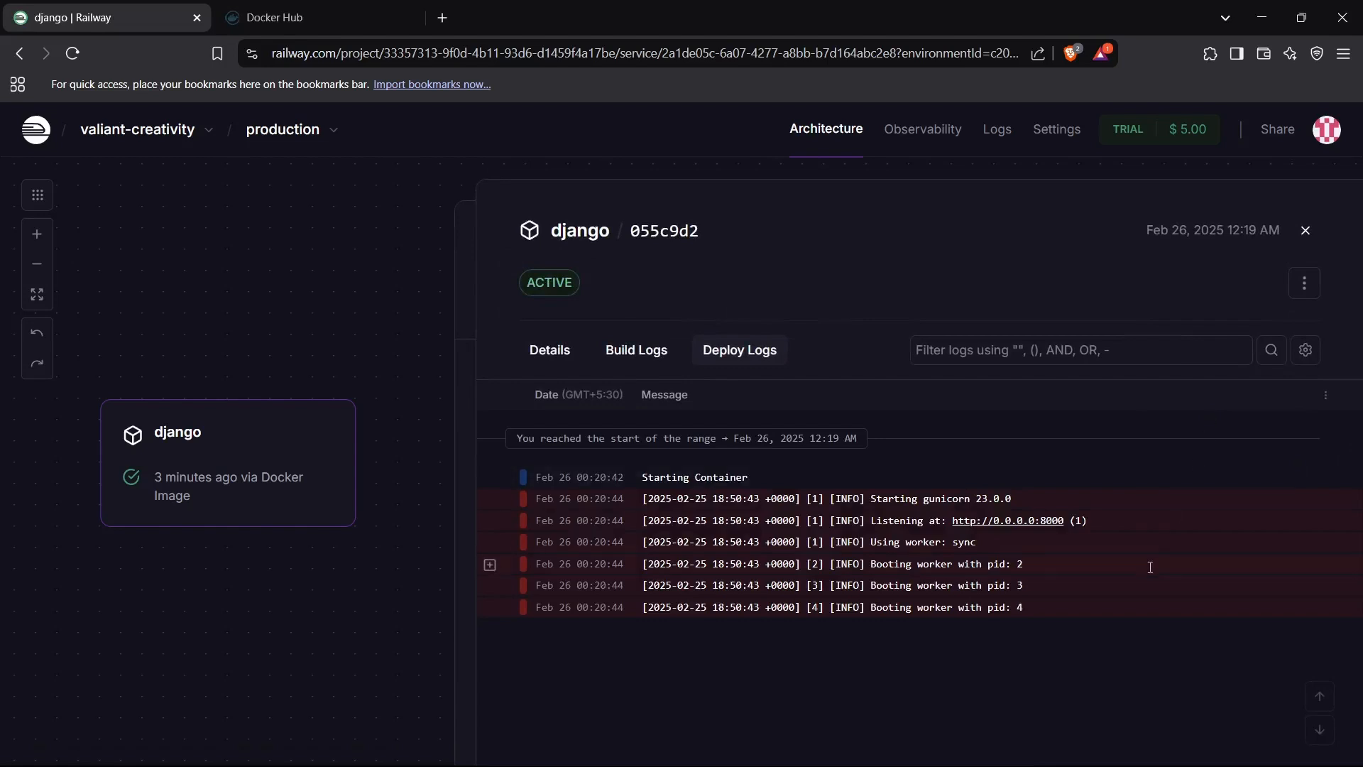
{"action": "mouse_move", "coordinate": [1025, 525]}
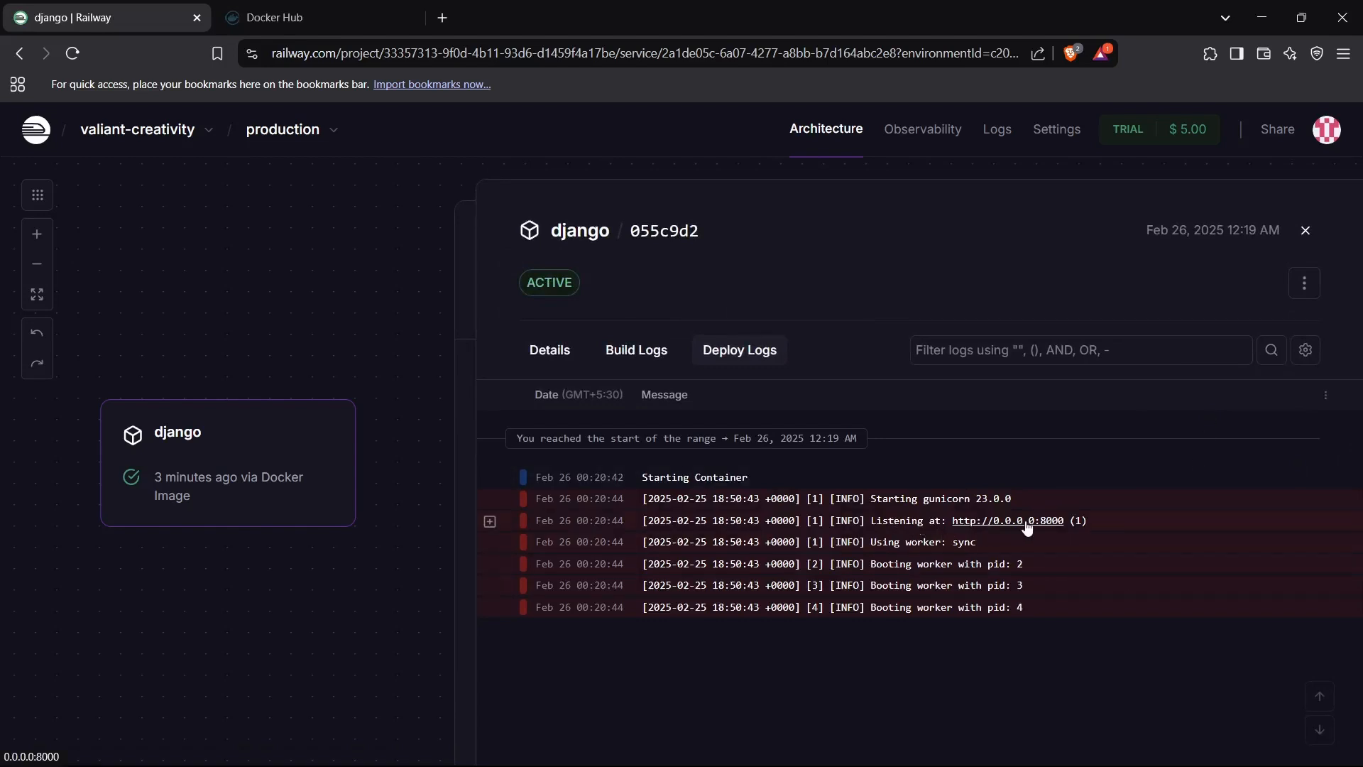
{"action": "mouse_move", "coordinate": [1034, 528]}
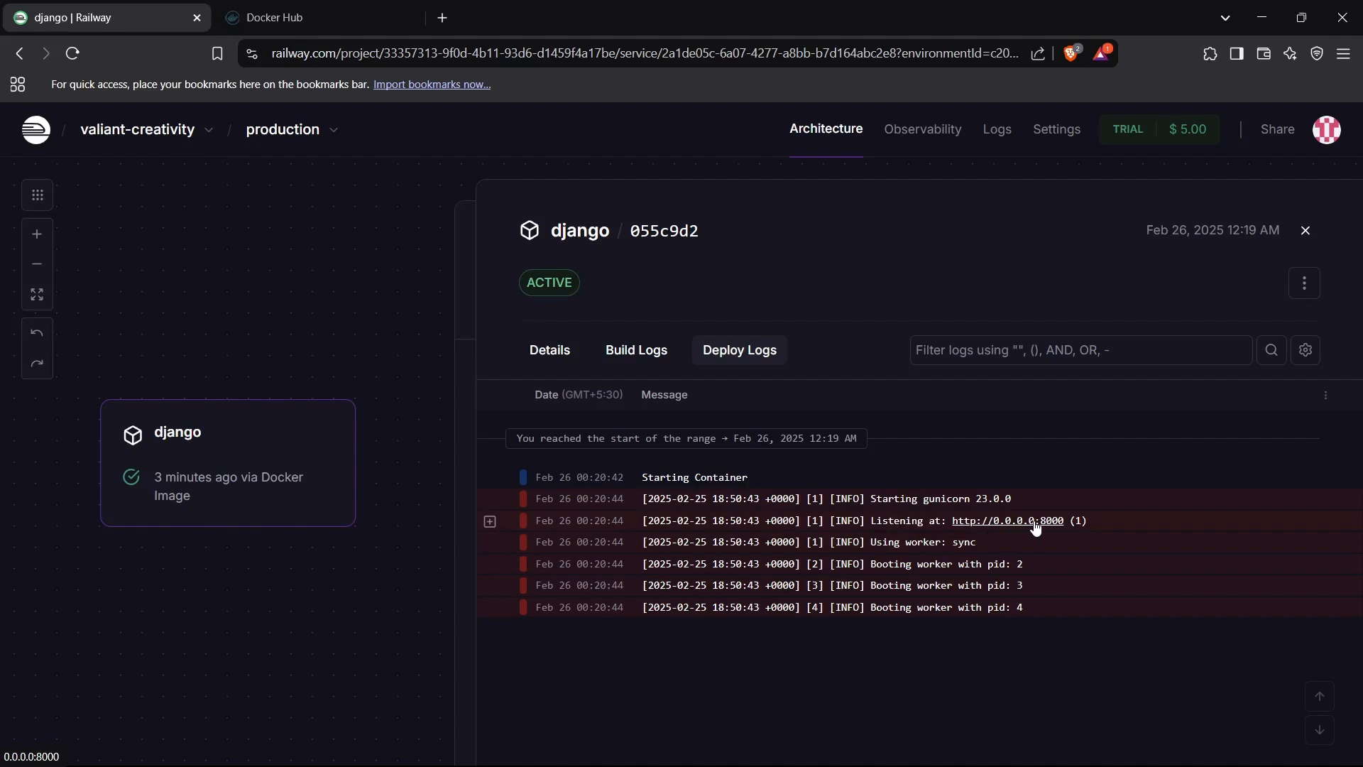
{"action": "mouse_move", "coordinate": [1304, 244]}
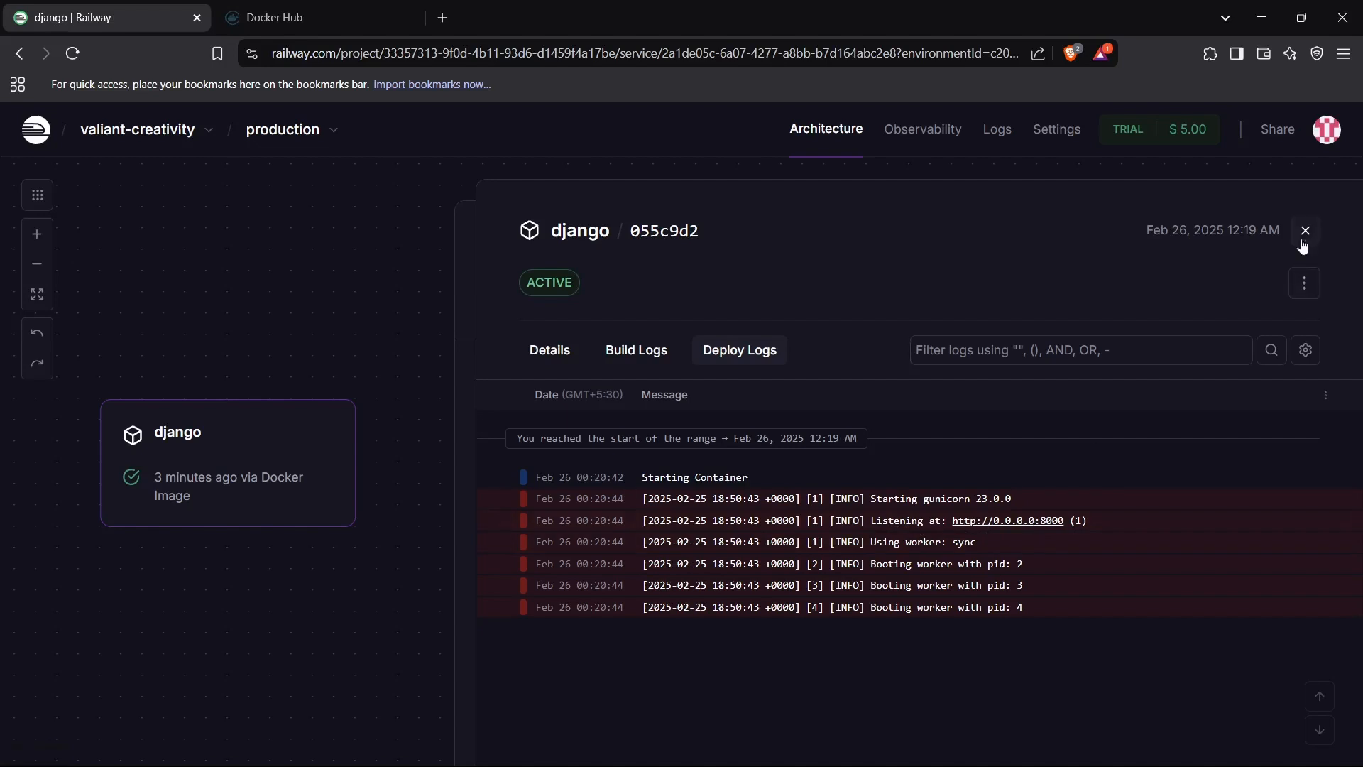
{"action": "left_click", "coordinate": [1303, 230]}
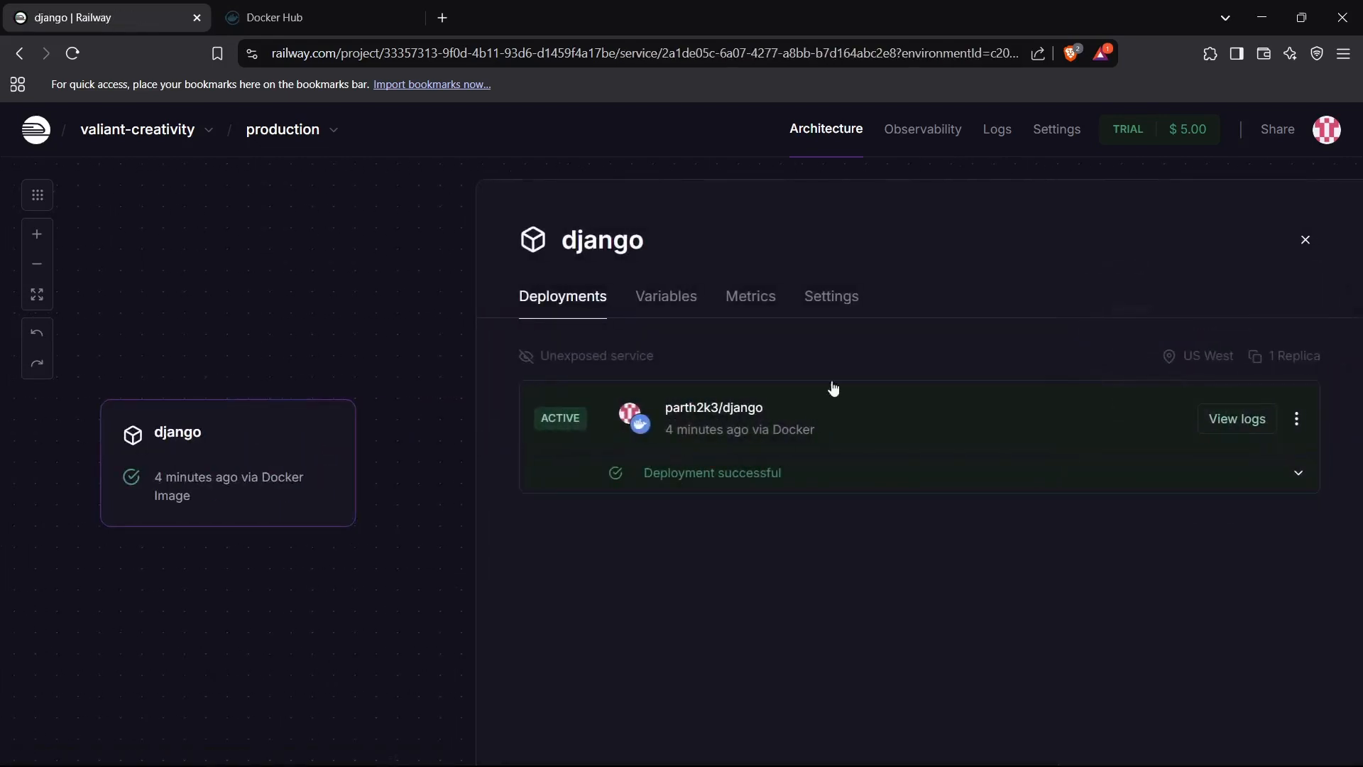
Step: Generate the public domain django-production-d364.up.railway.app routed to port 8000
{"action": "left_click", "coordinate": [828, 295]}
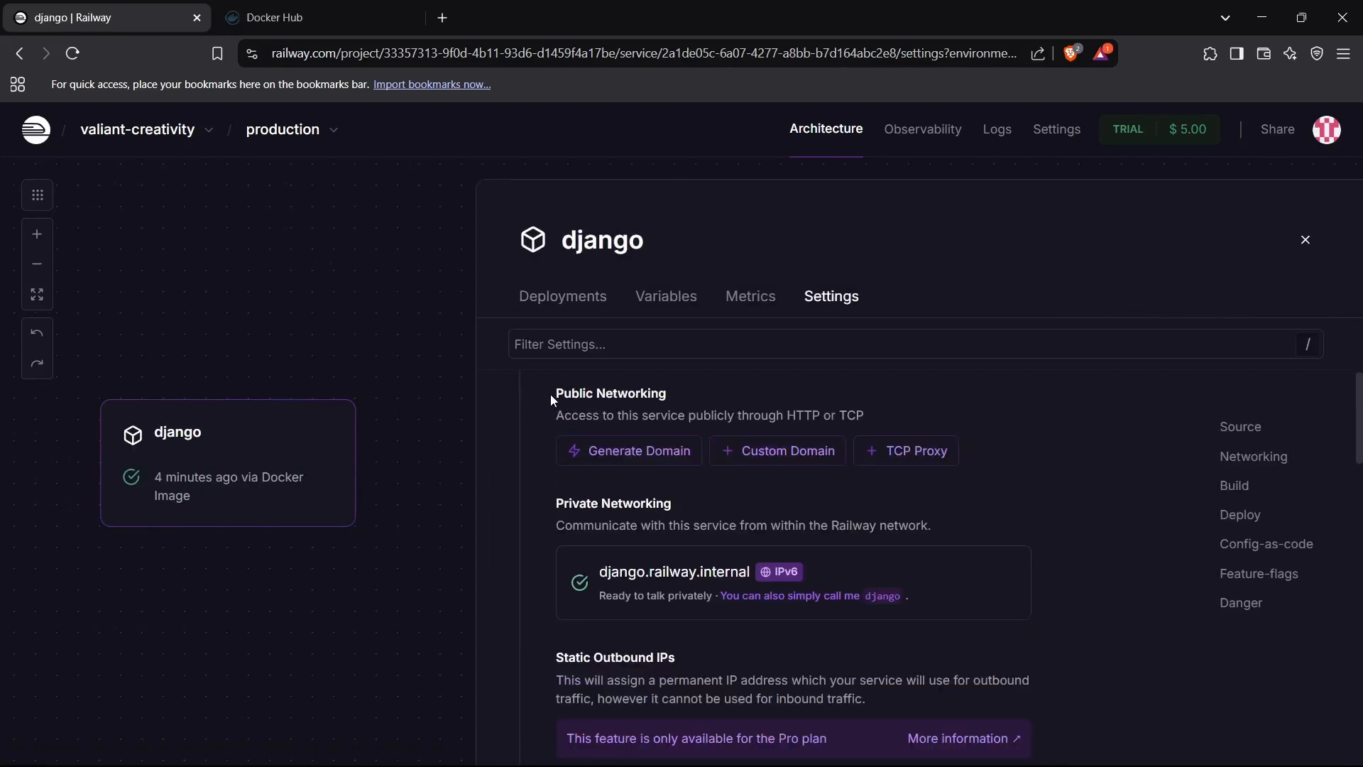
{"action": "left_click", "coordinate": [627, 451]}
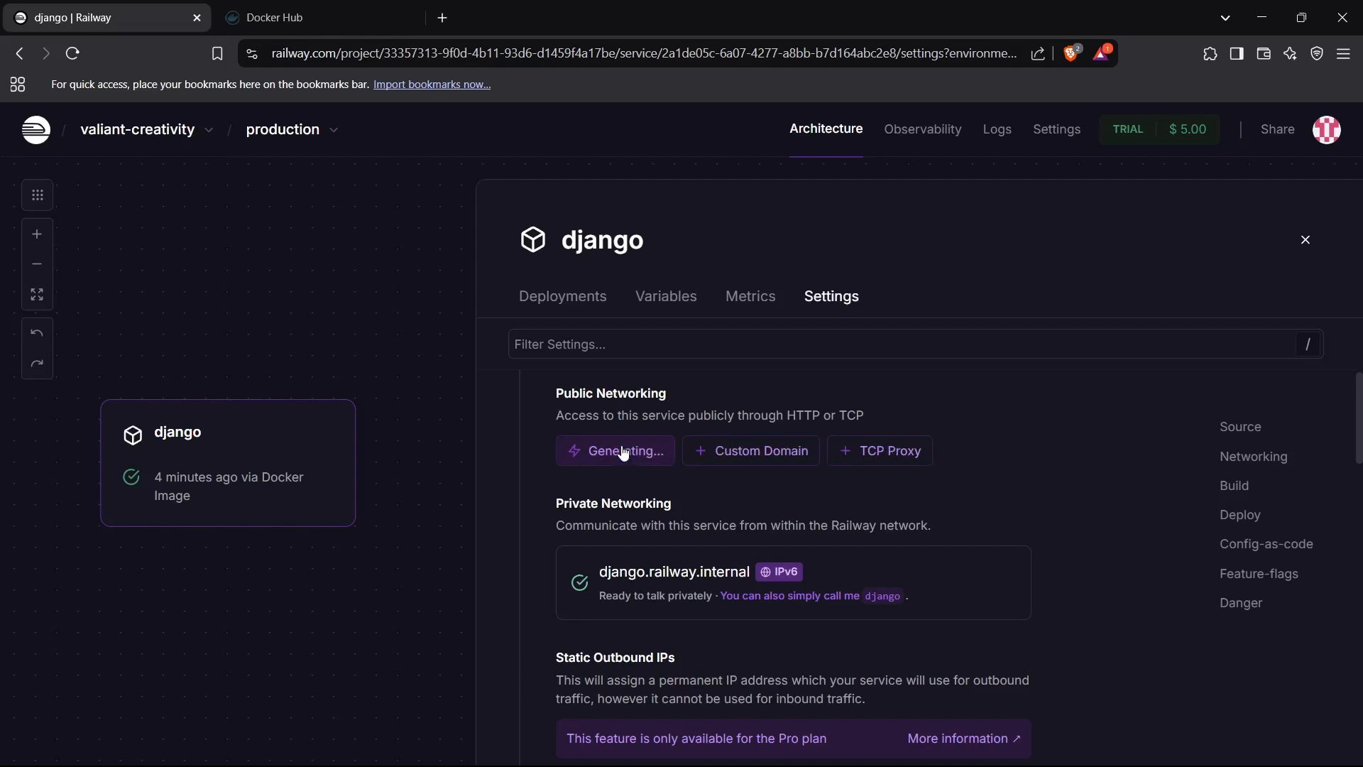
{"action": "left_click", "coordinate": [617, 450]}
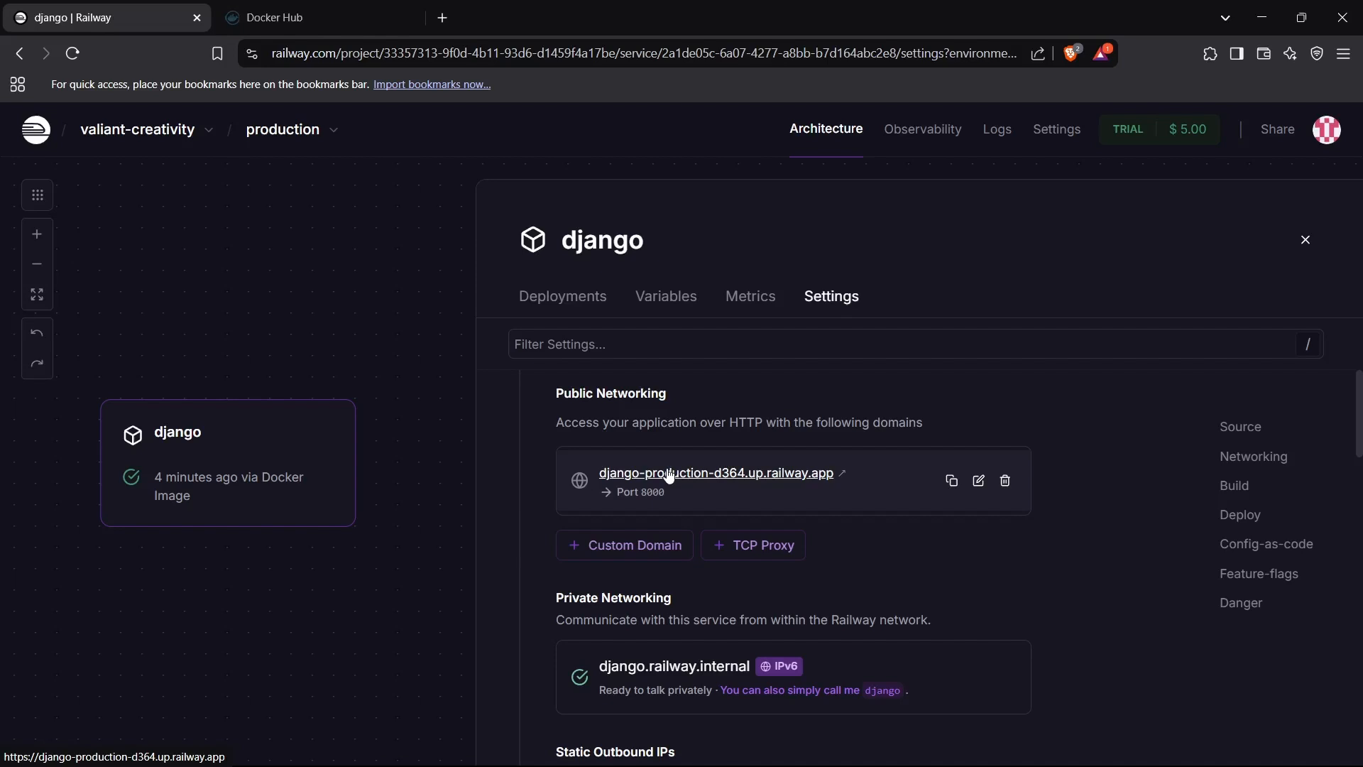
{"action": "mouse_move", "coordinate": [673, 482]}
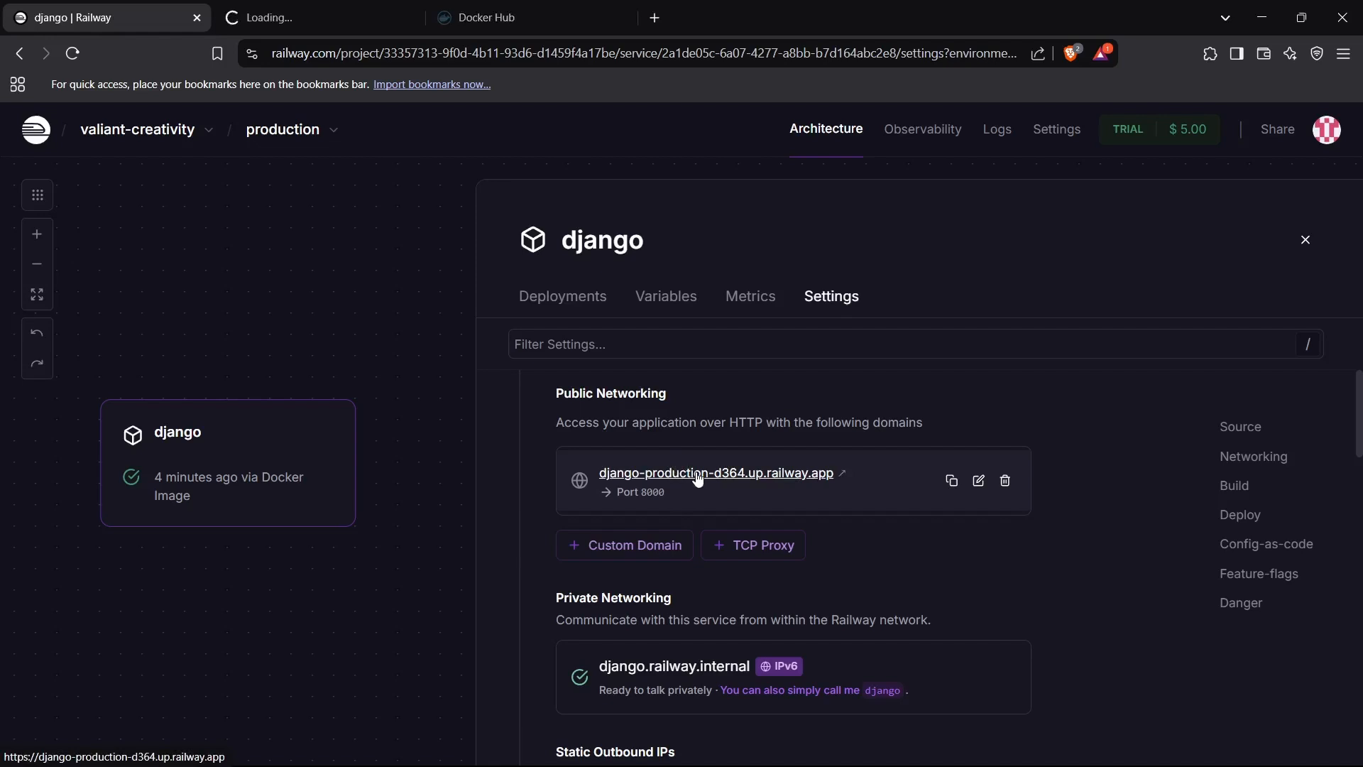
Step: Load the public domain showing Django's 'install worked successfully' page, then return to Railway
{"action": "left_click", "coordinate": [714, 472]}
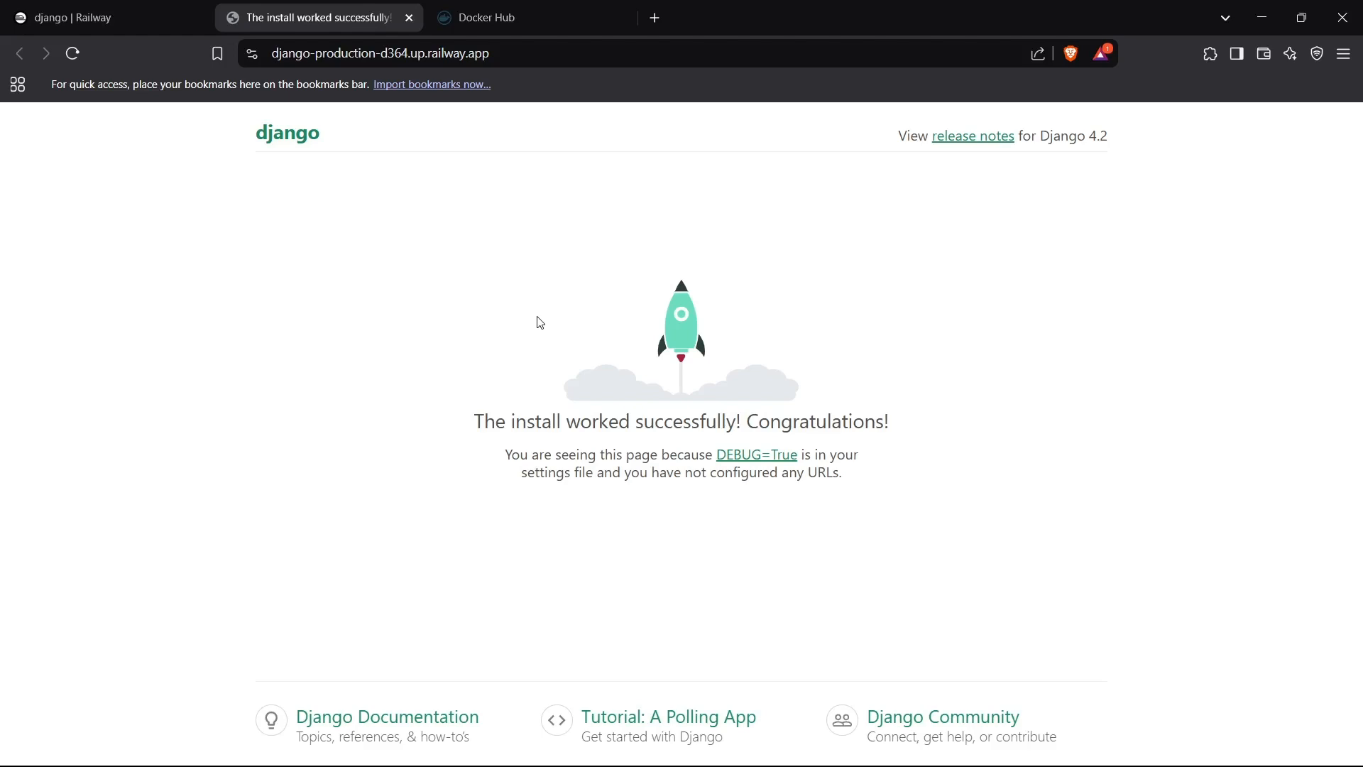
{"action": "mouse_move", "coordinate": [229, 7]}
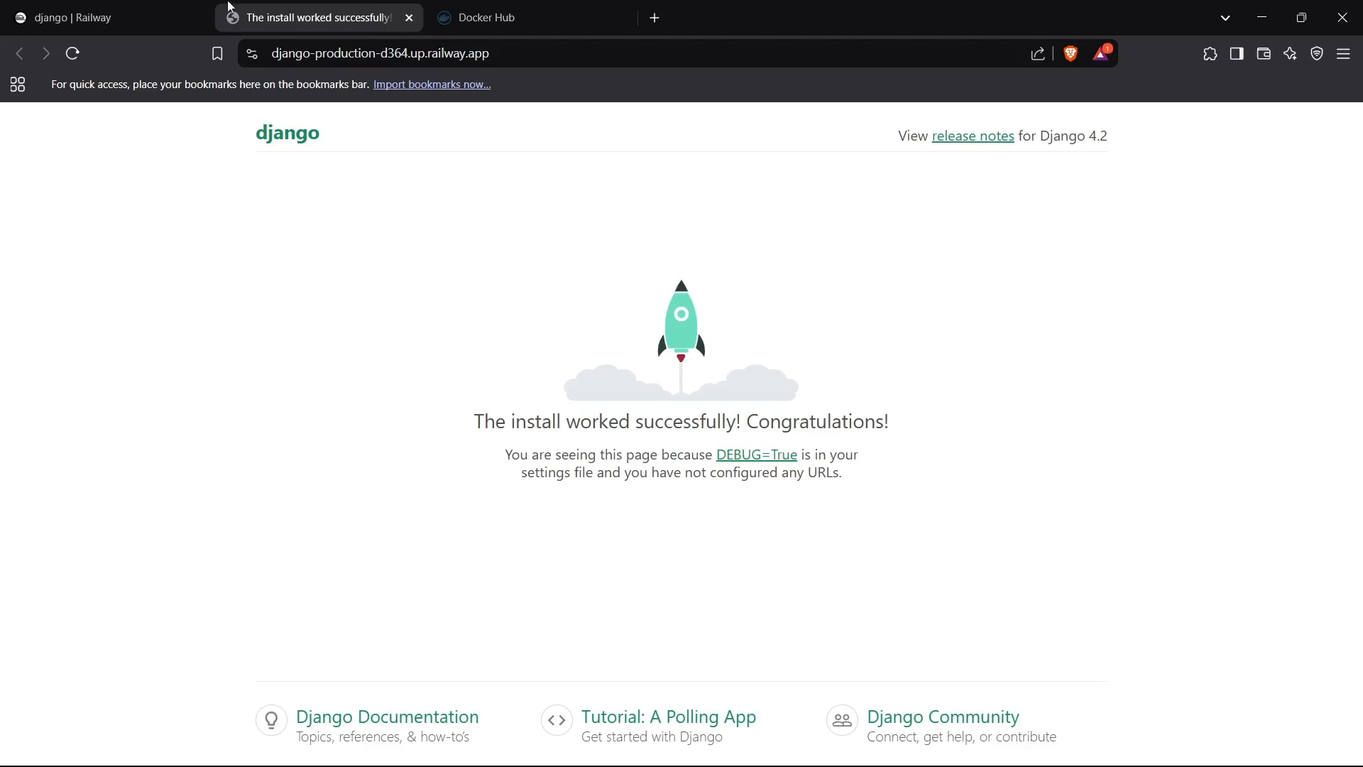
{"action": "left_click", "coordinate": [104, 17]}
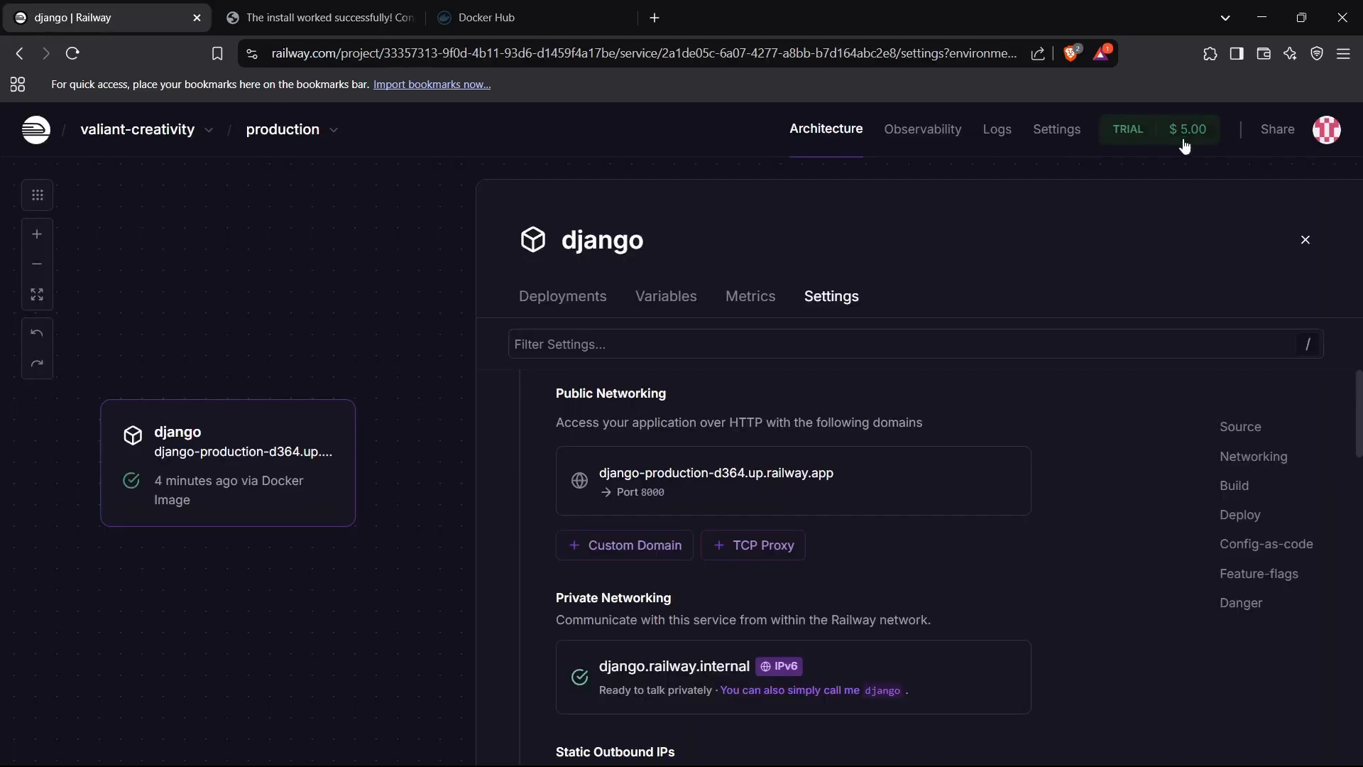
Step: Return to the project canvas showing the django service, its domain and successful deployment
{"action": "left_click", "coordinate": [1185, 129]}
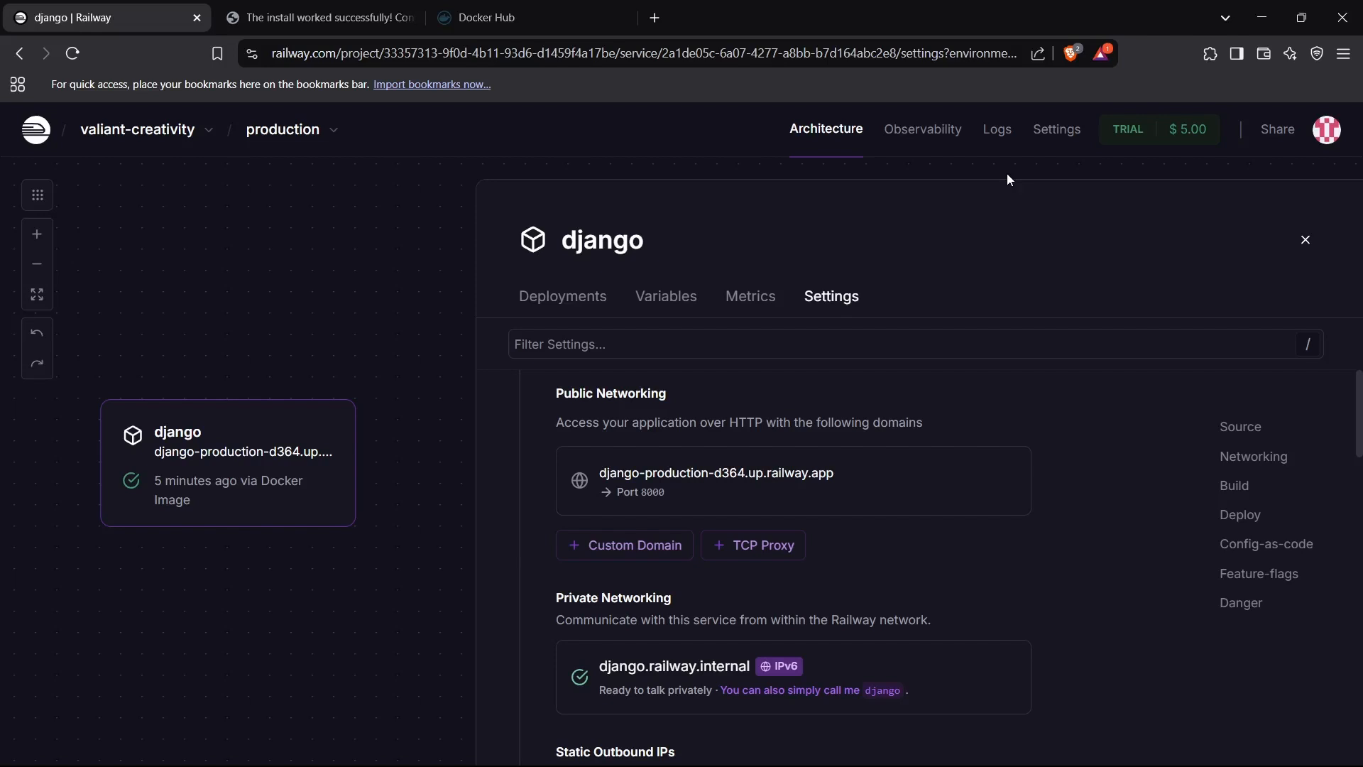
{"action": "left_click", "coordinate": [1304, 238]}
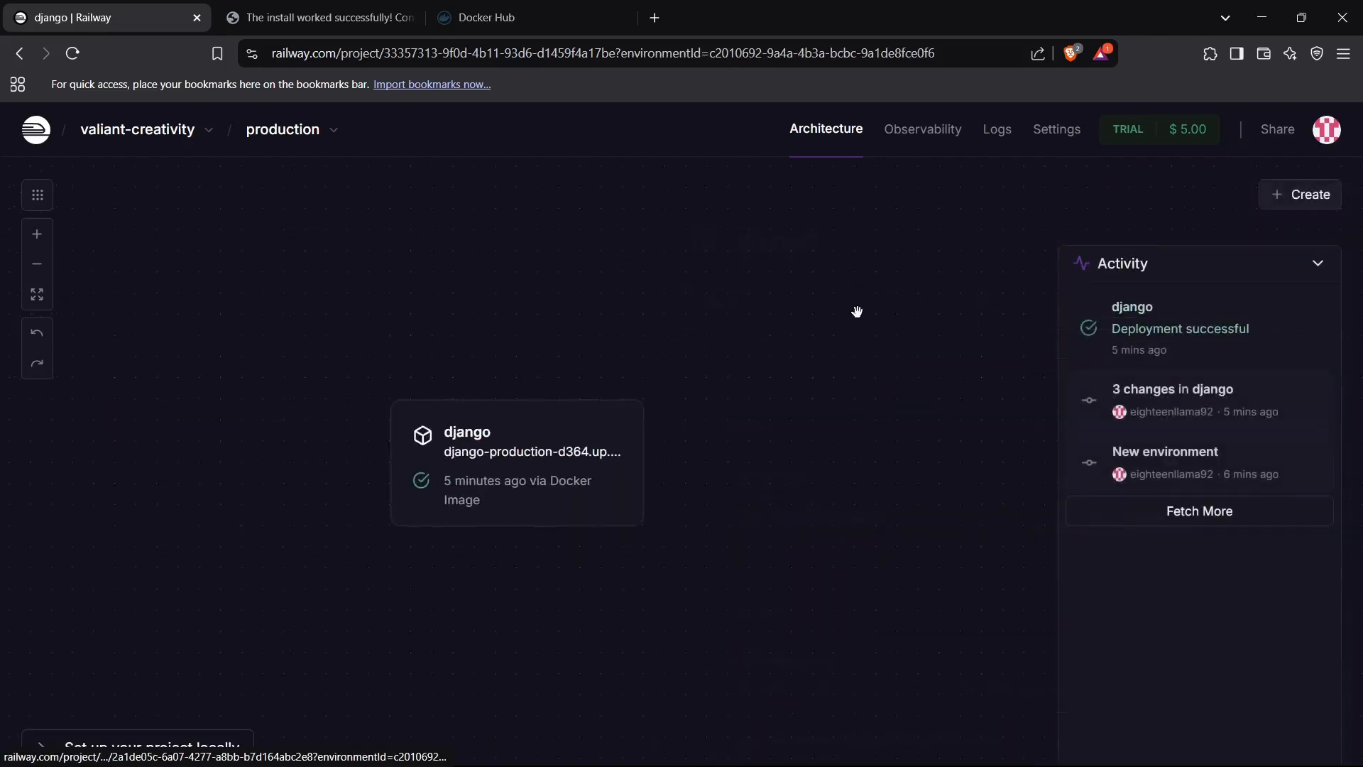